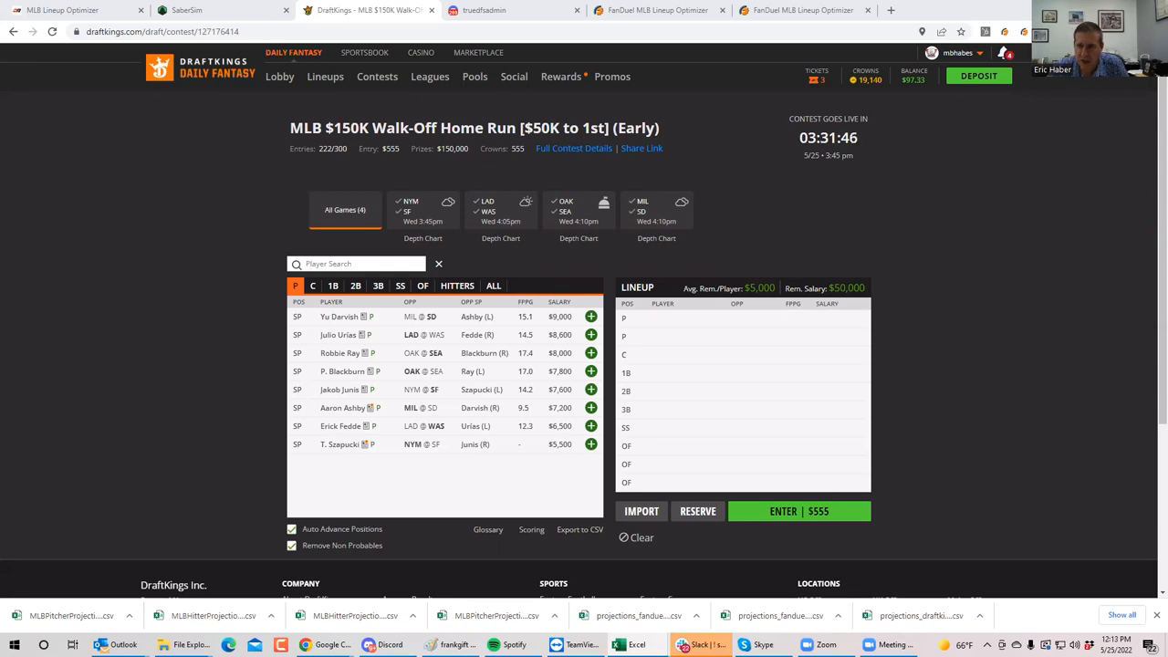
pyautogui.moveTo(350, 328)
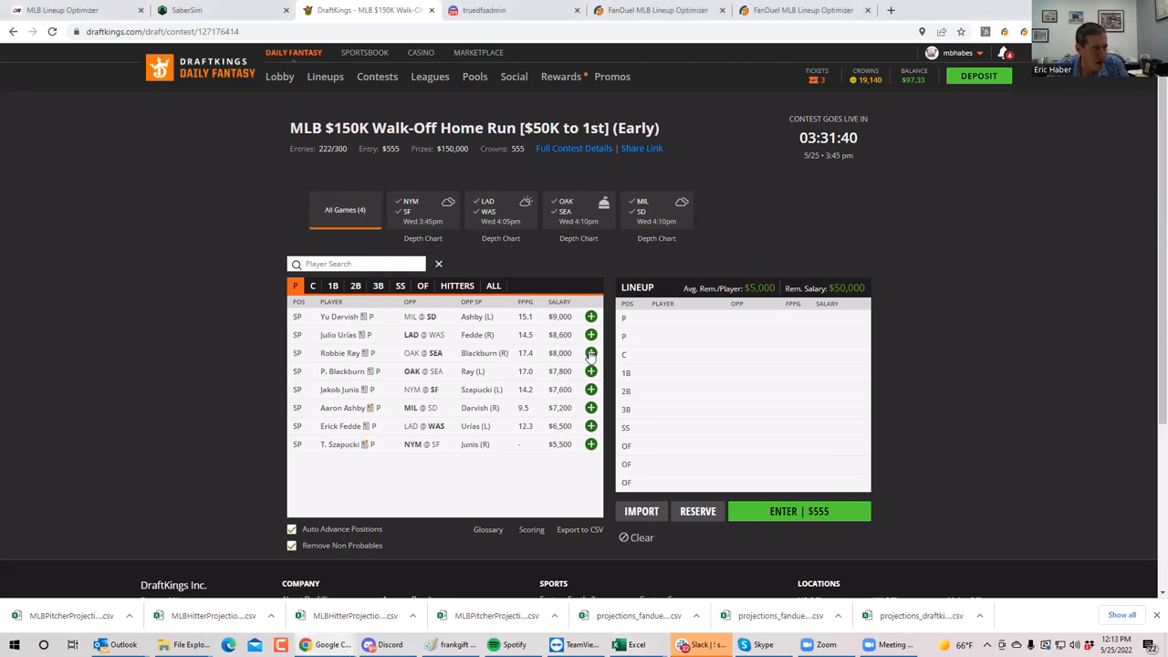
# Step: Draft Robbie Ray at pitcher and filter the player pool to the LAD @ WAS game
pyautogui.click(591, 354)
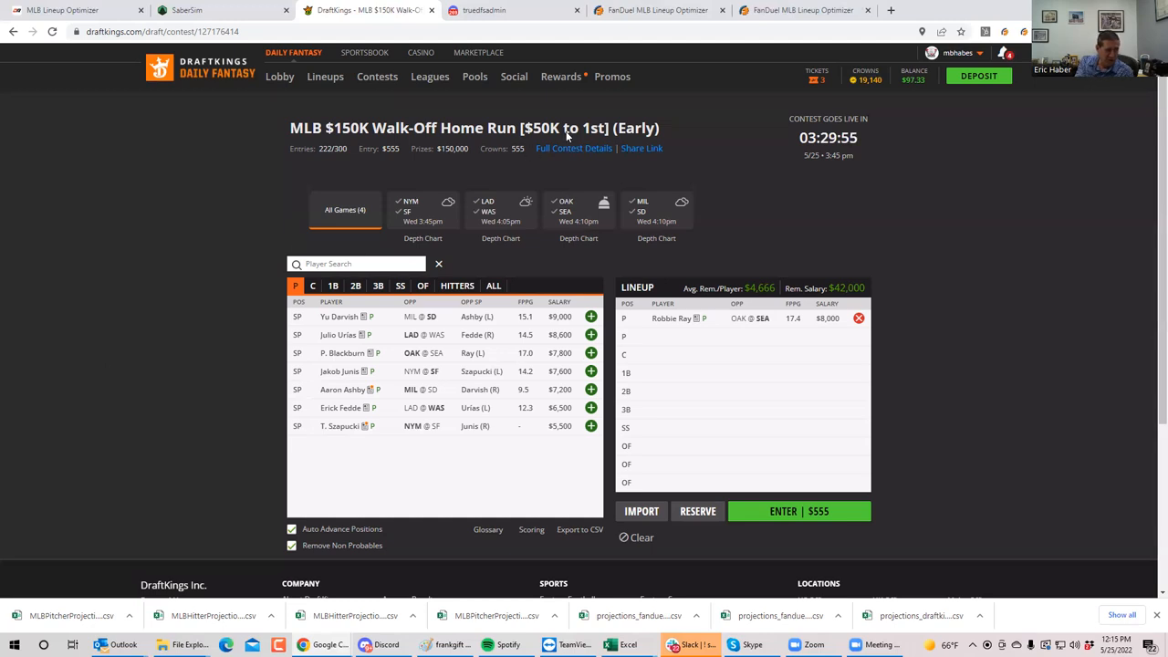
pyautogui.click(500, 210)
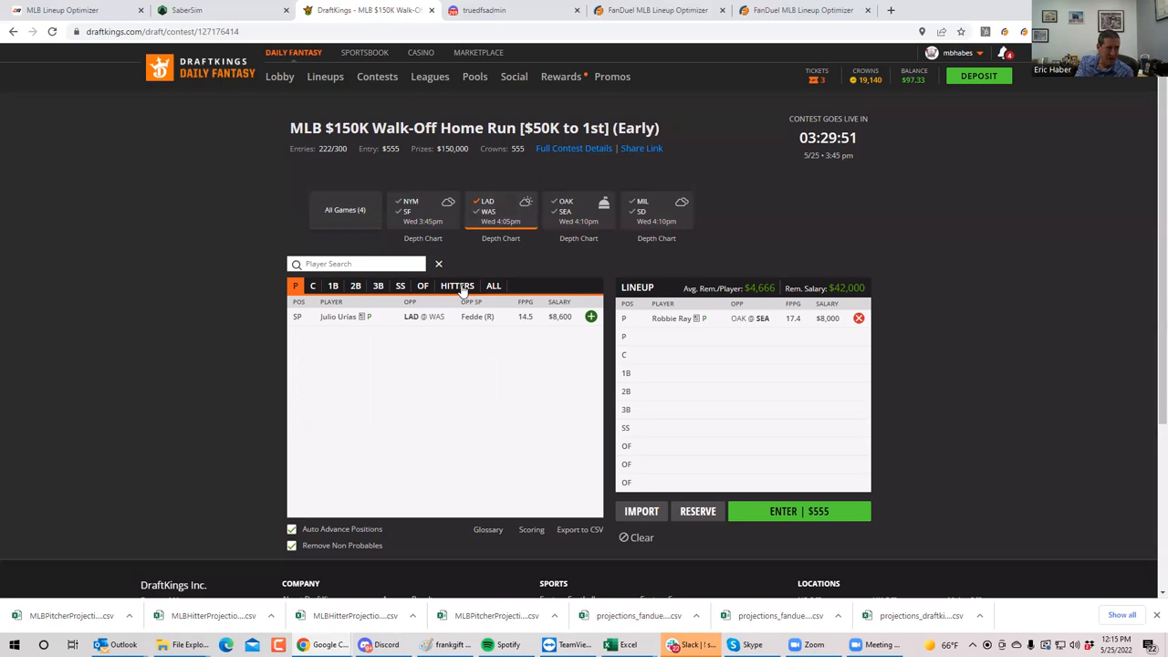
pyautogui.click(457, 285)
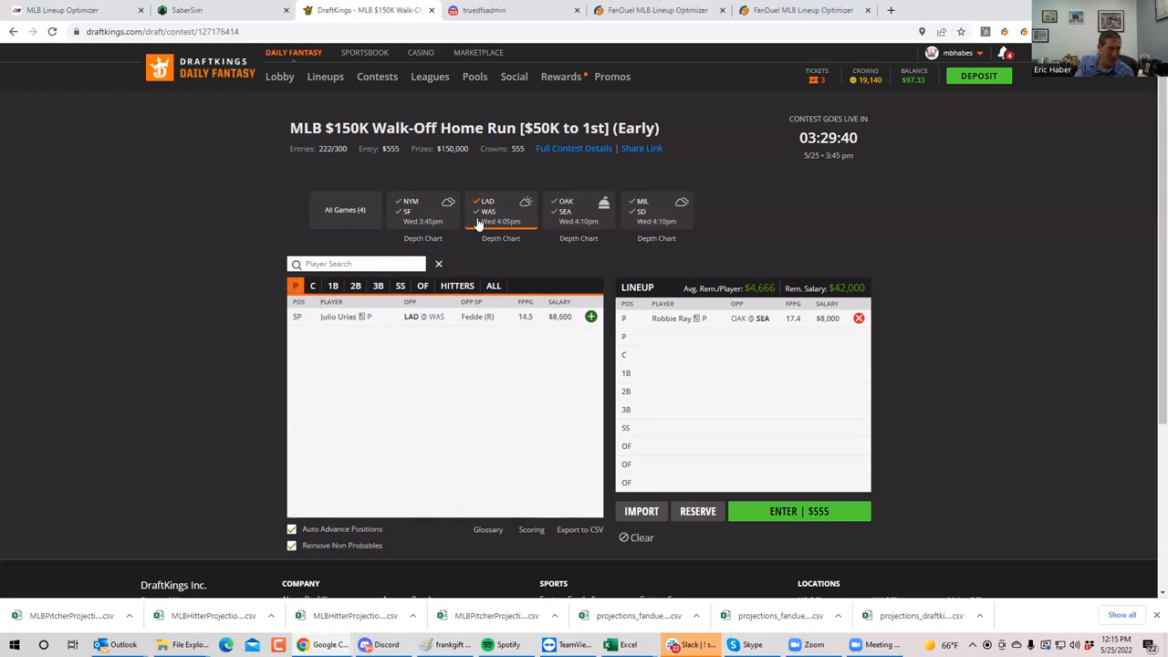
pyautogui.click(476, 318)
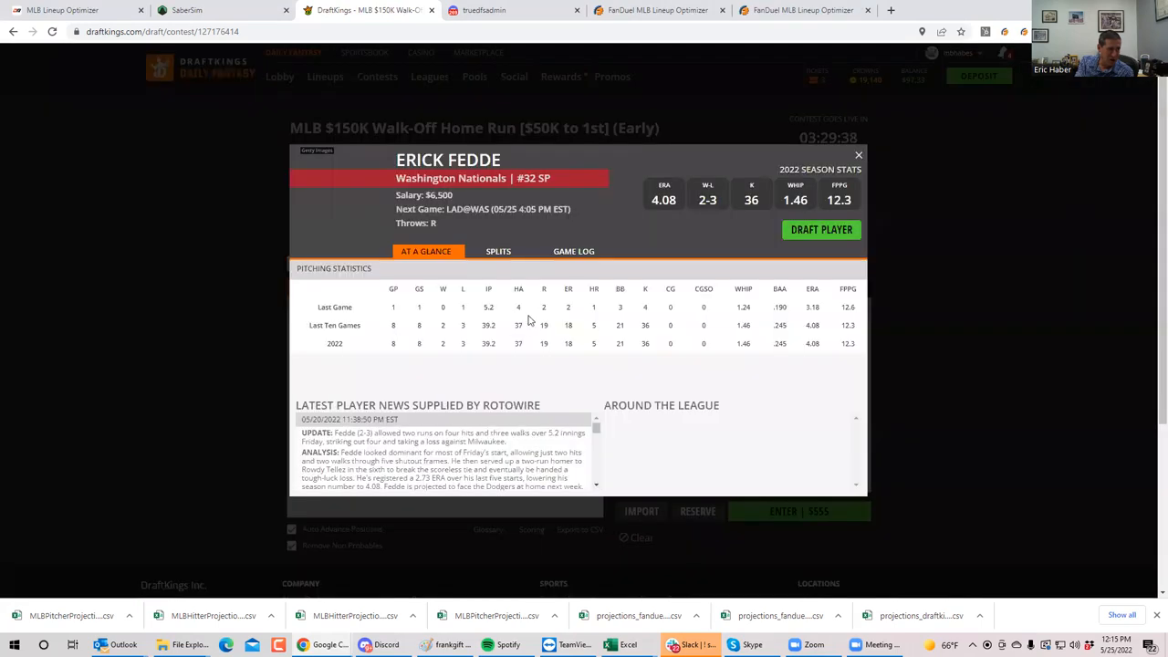
pyautogui.click(576, 252)
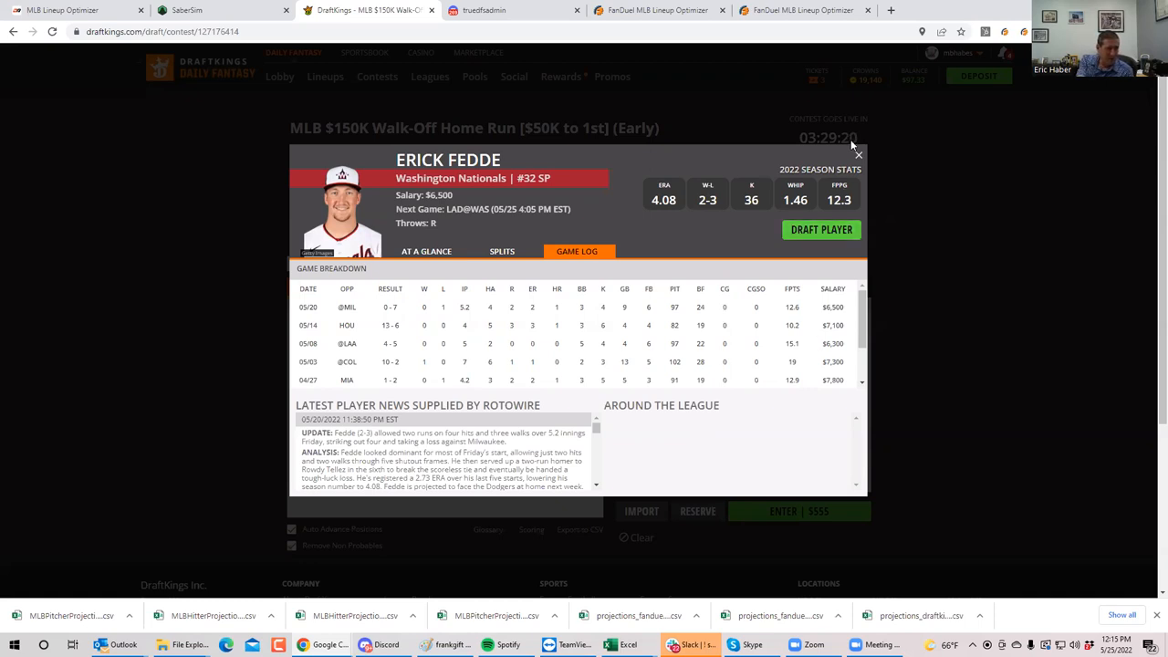
pyautogui.click(858, 153)
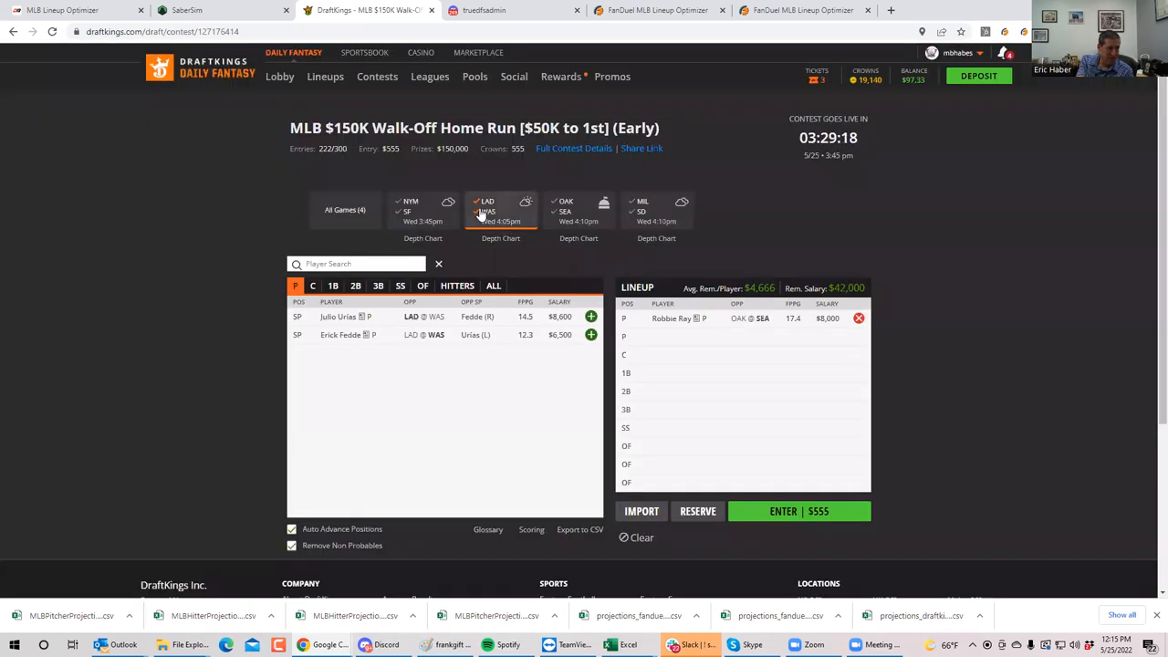
# Step: Switch the LAD @ WAS player pool to show hitters
pyautogui.click(456, 285)
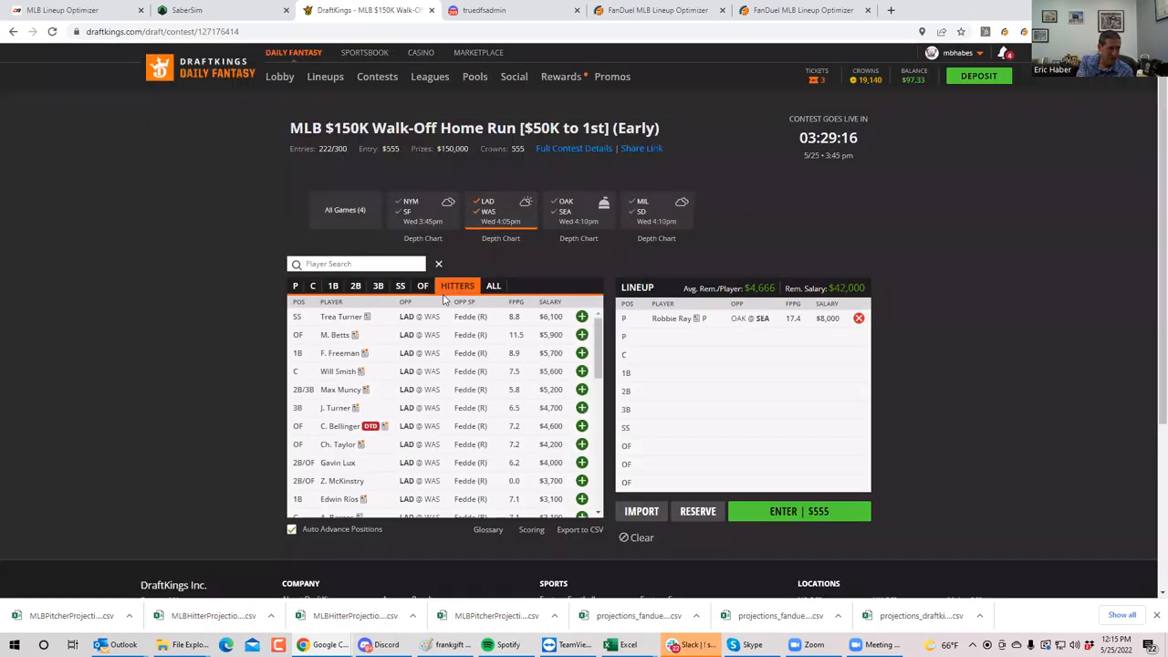
pyautogui.moveTo(484, 336)
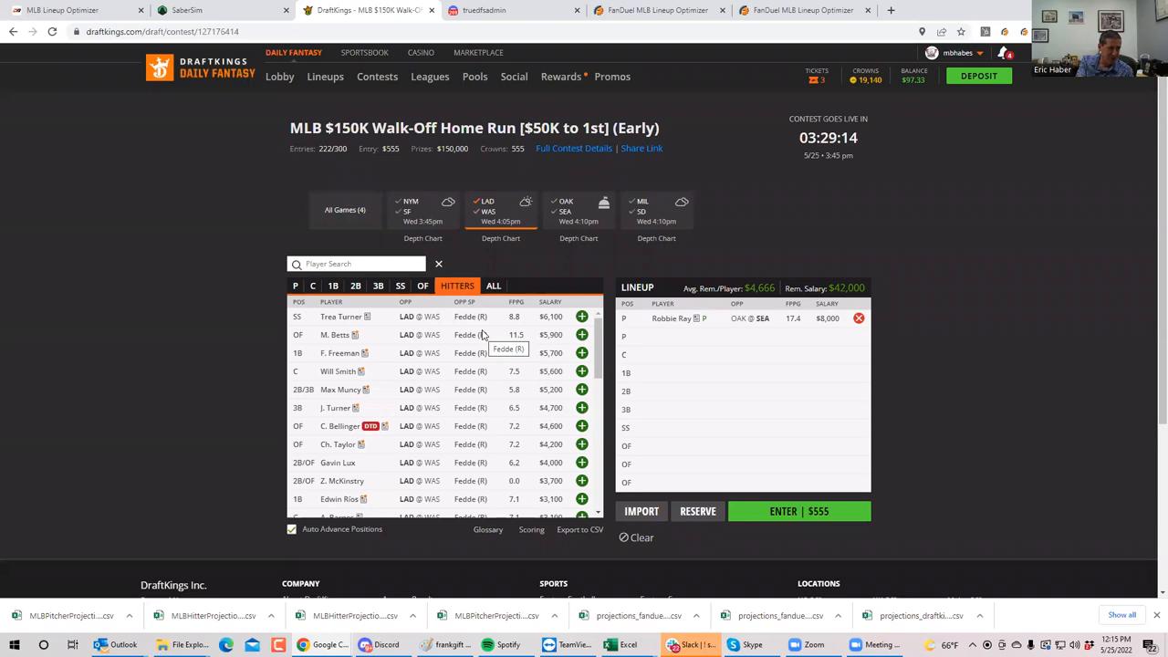
pyautogui.moveTo(522, 385)
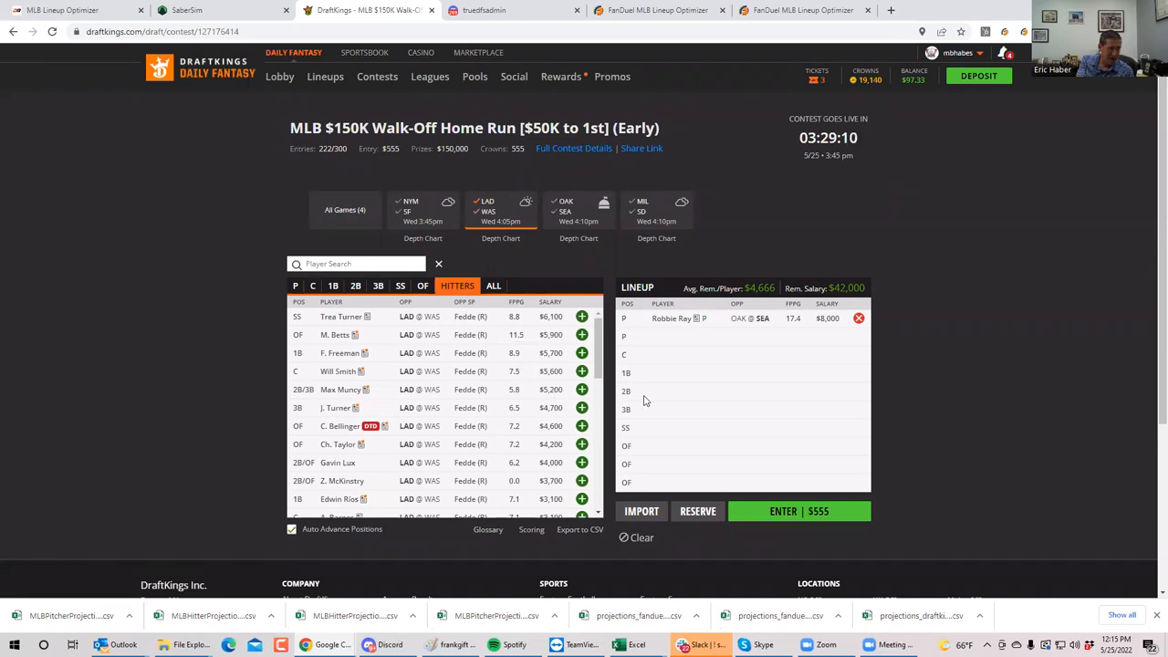
pyautogui.moveTo(690, 354)
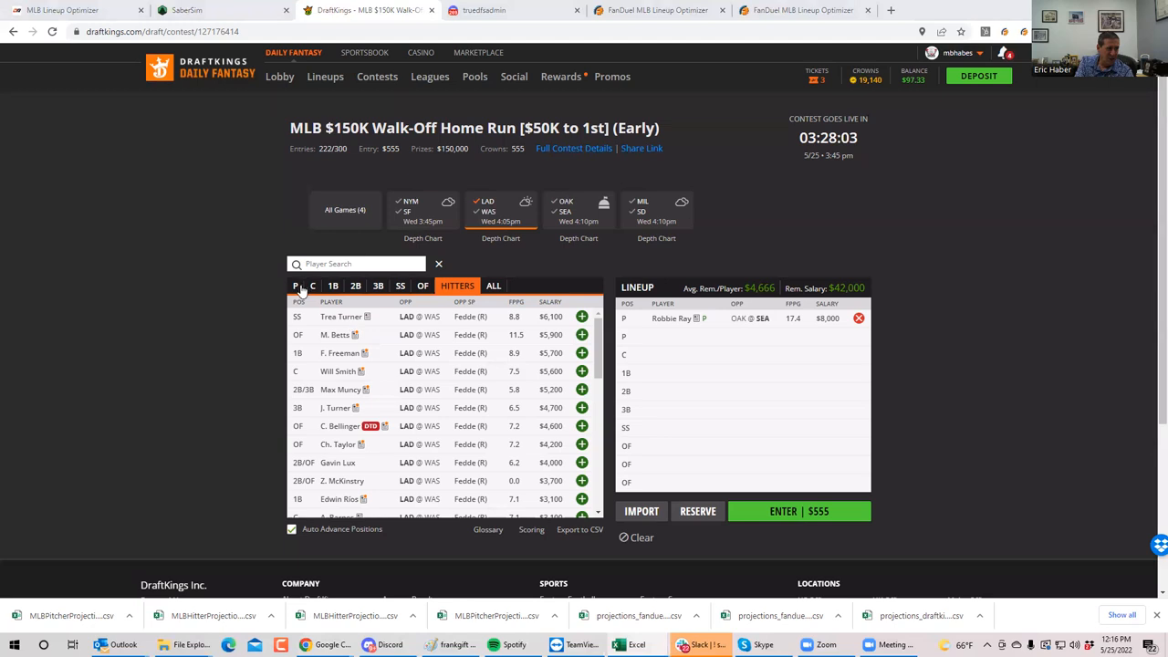
# Step: Draft Yu Darvish as the second pitcher and bring up his player card
pyautogui.click(296, 285)
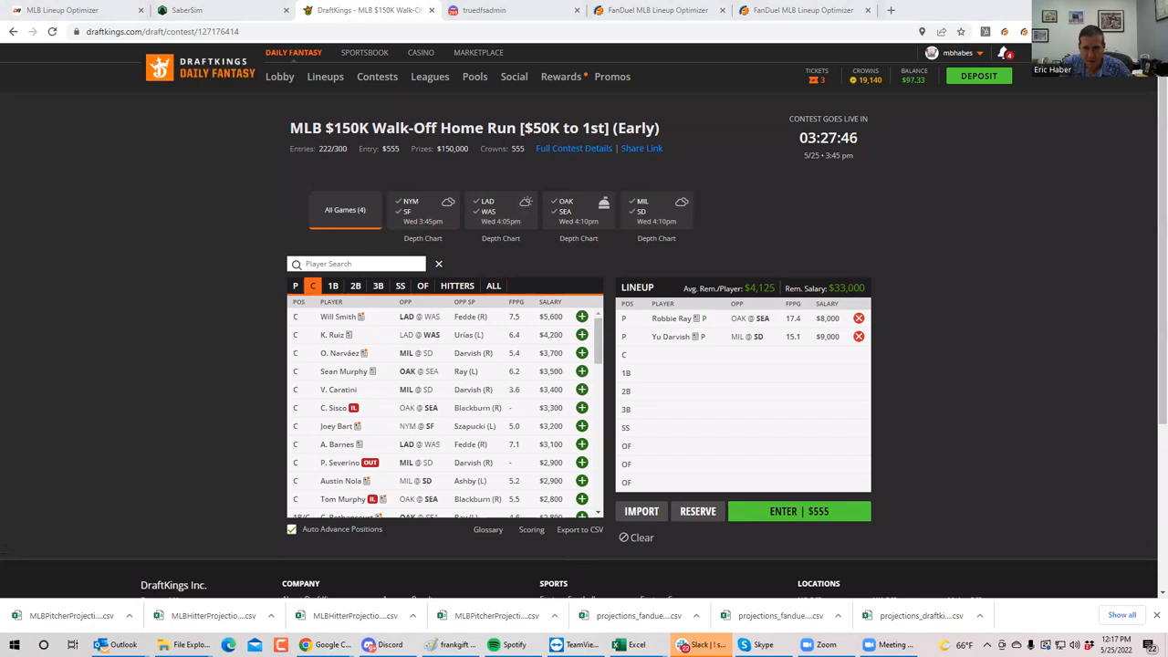
pyautogui.moveTo(1019, 356)
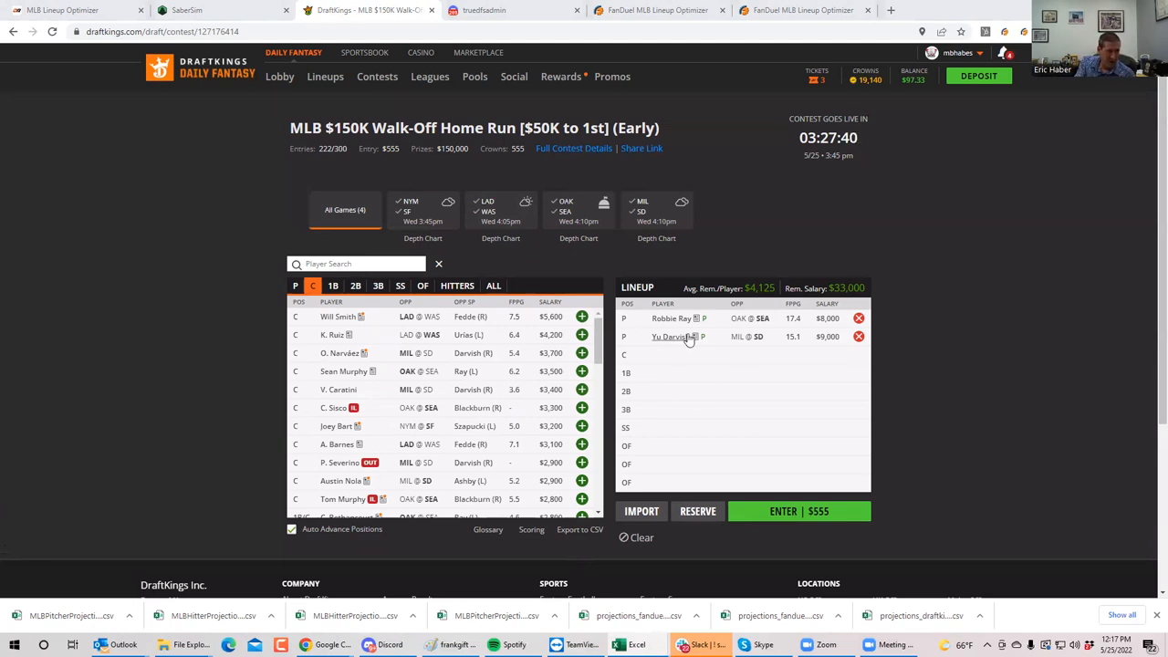
pyautogui.click(668, 336)
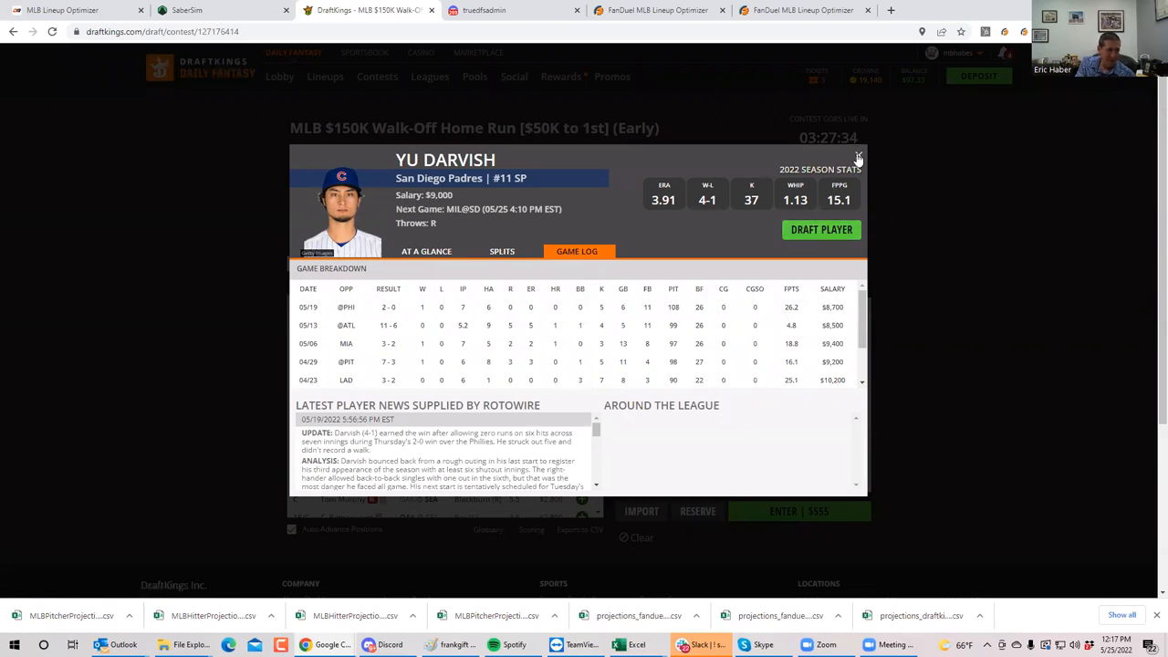
# Step: Close Yu Darvish's player card to return to the player list
pyautogui.click(858, 157)
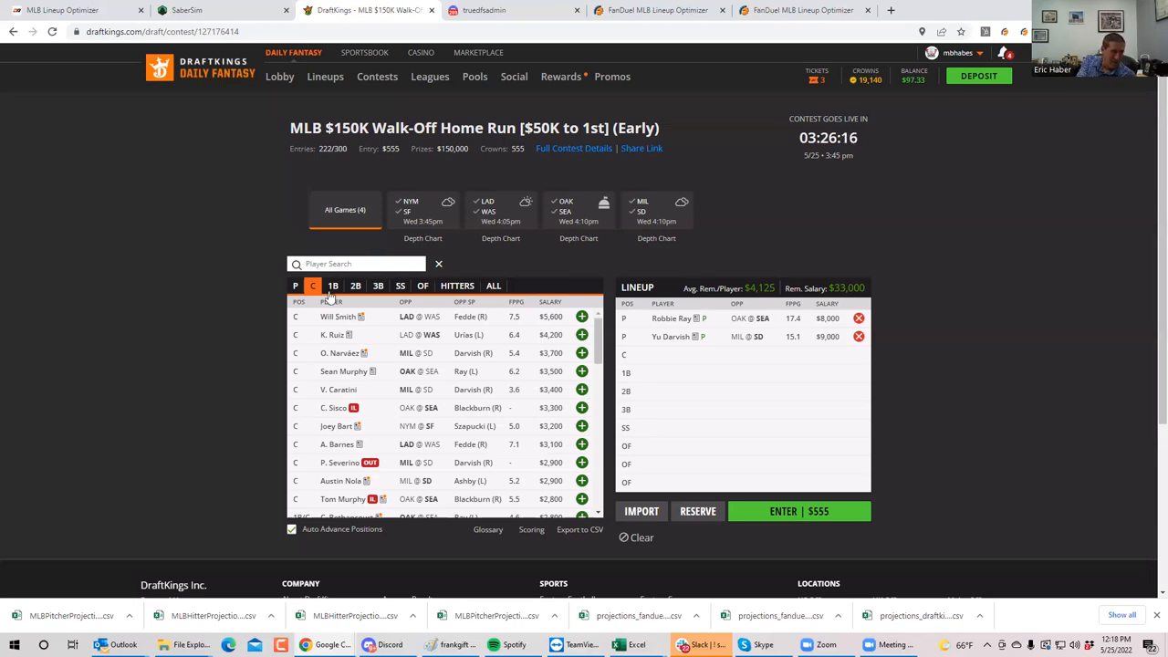
# Step: List pitchers from all games and swap Julio Urias in for Yu Darvish
pyautogui.click(295, 285)
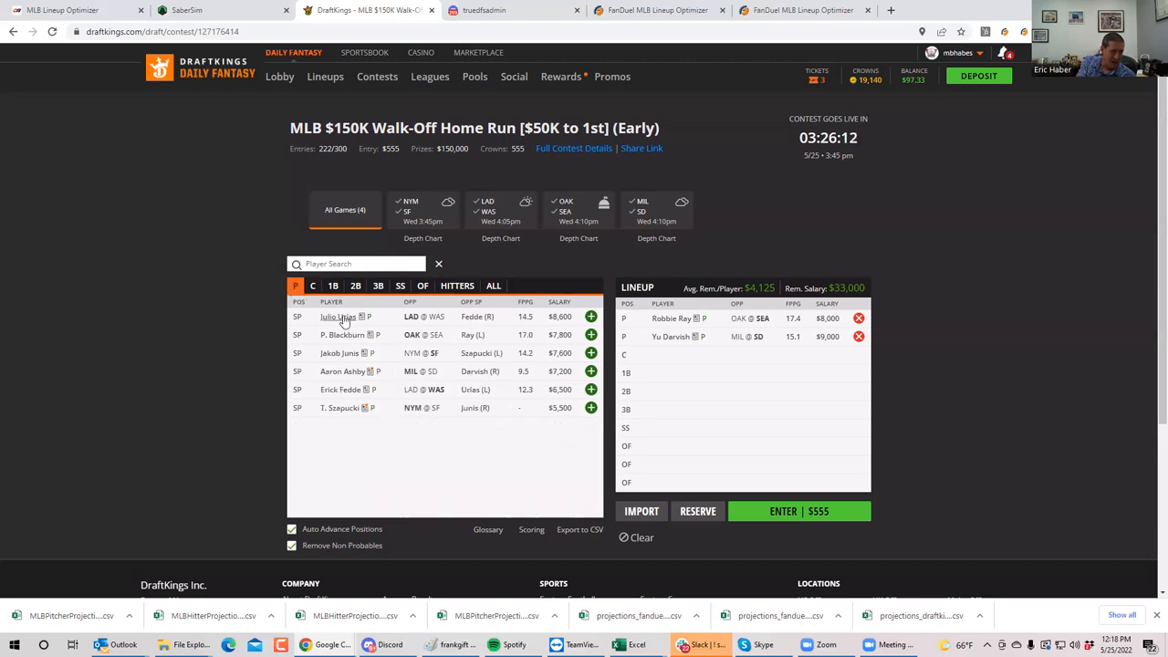
pyautogui.moveTo(878, 343)
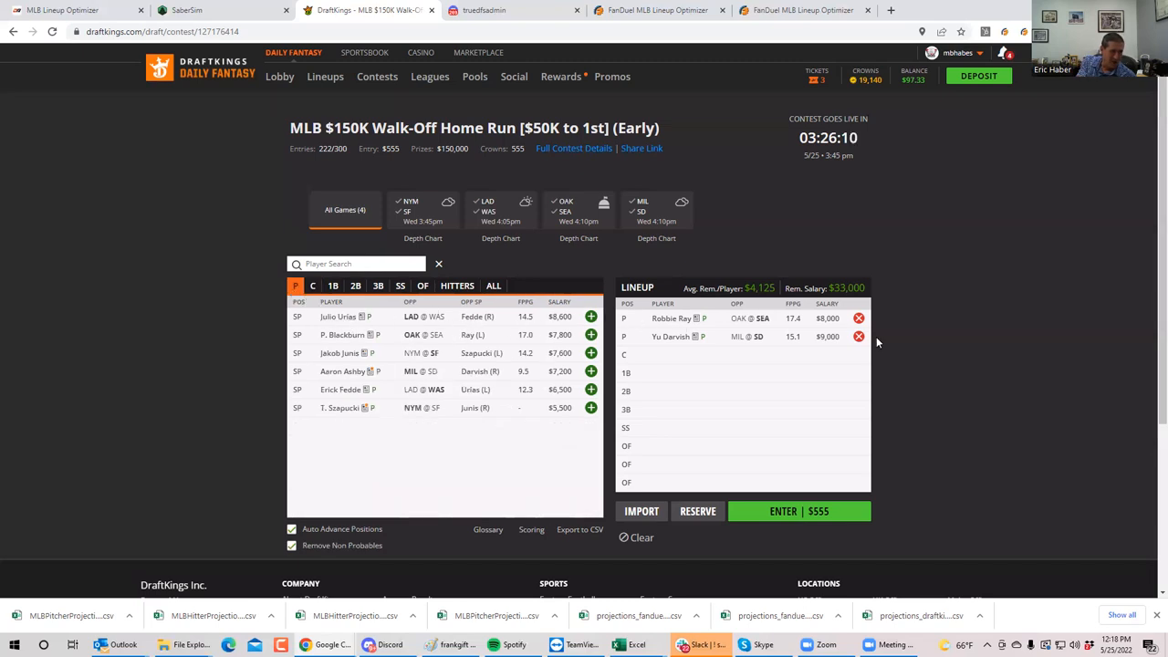
pyautogui.click(858, 336)
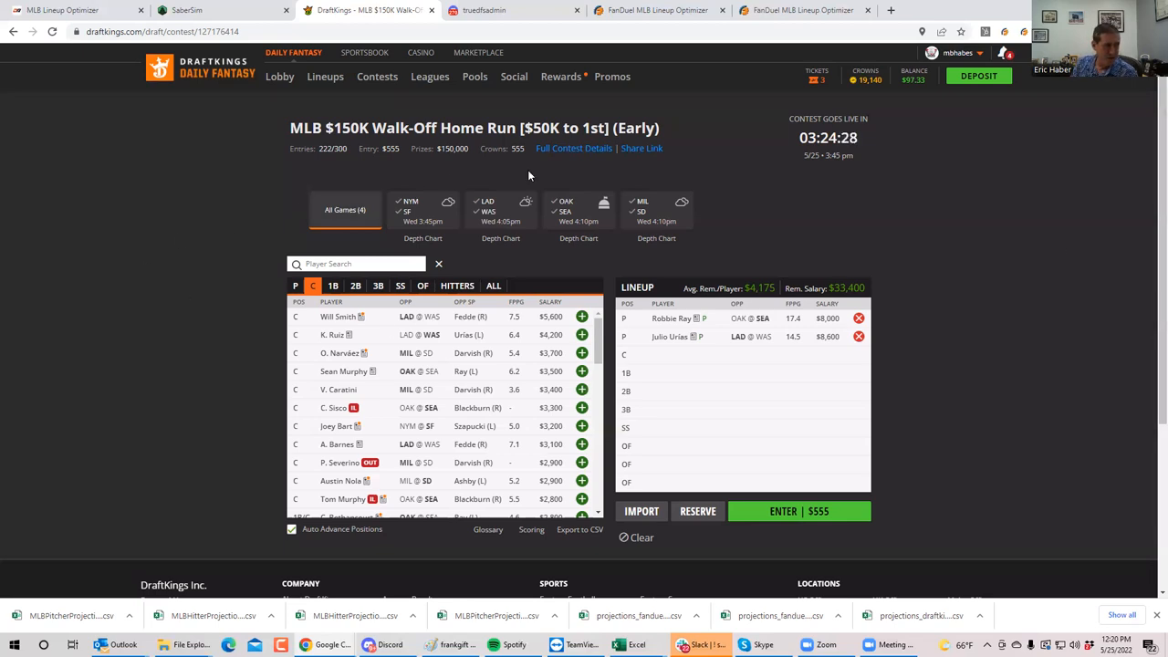
# Step: Filter to NYM @ SF pitchers and bring up Thomas Szapucki's player card
pyautogui.click(409, 210)
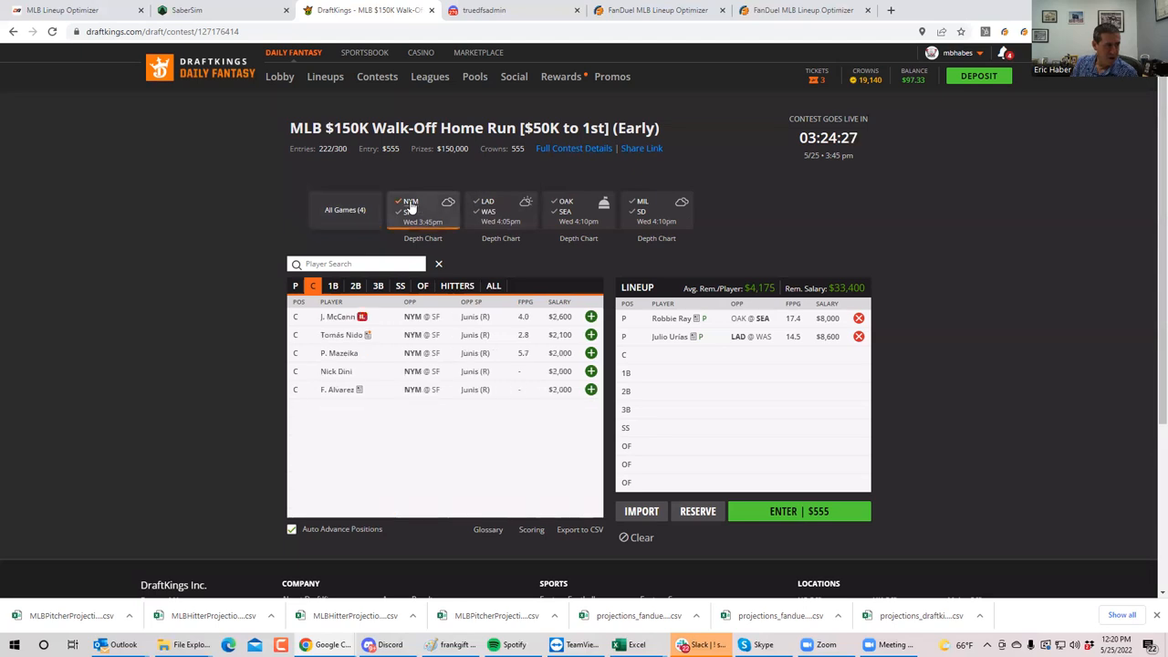
pyautogui.click(296, 285)
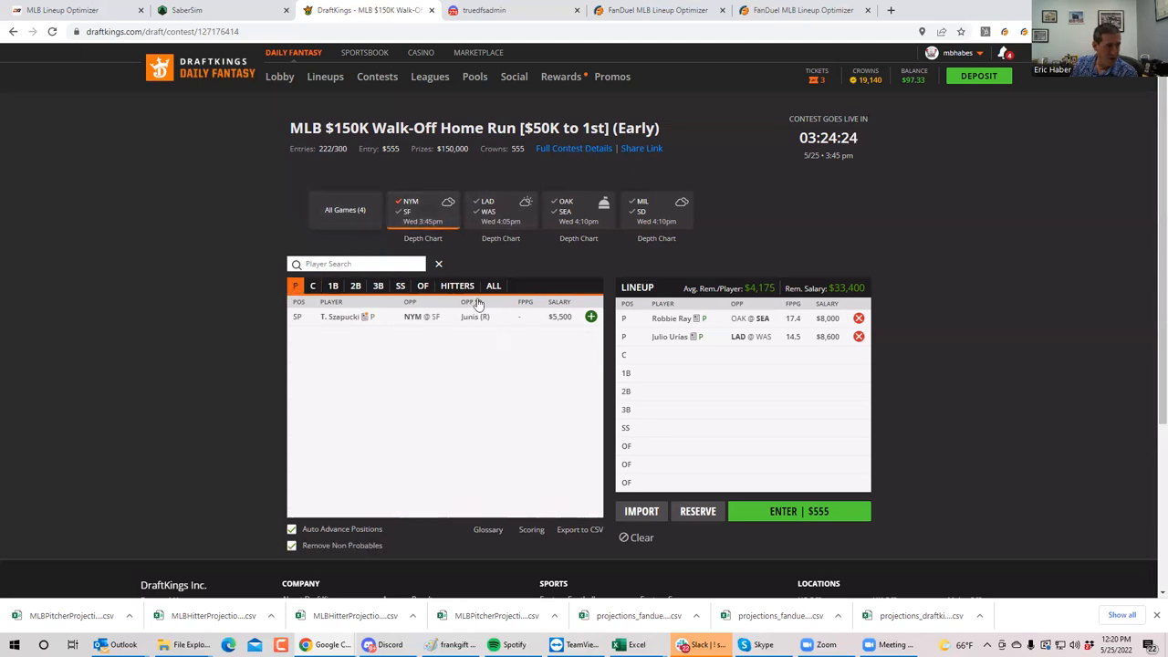
pyautogui.click(340, 318)
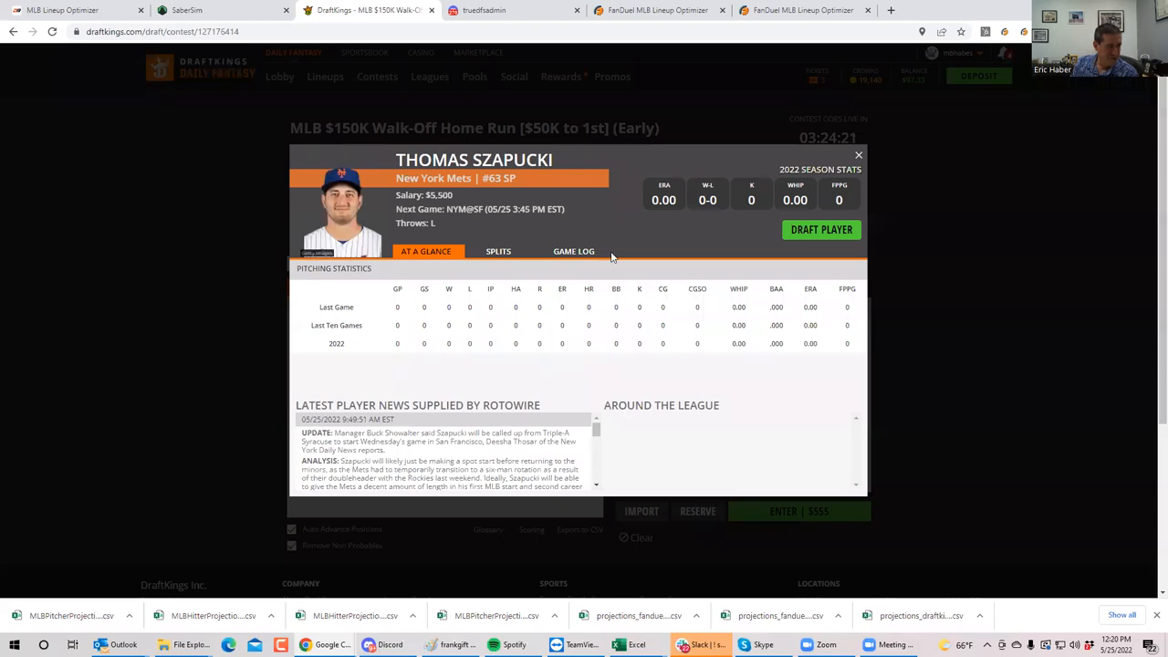
pyautogui.moveTo(636, 244)
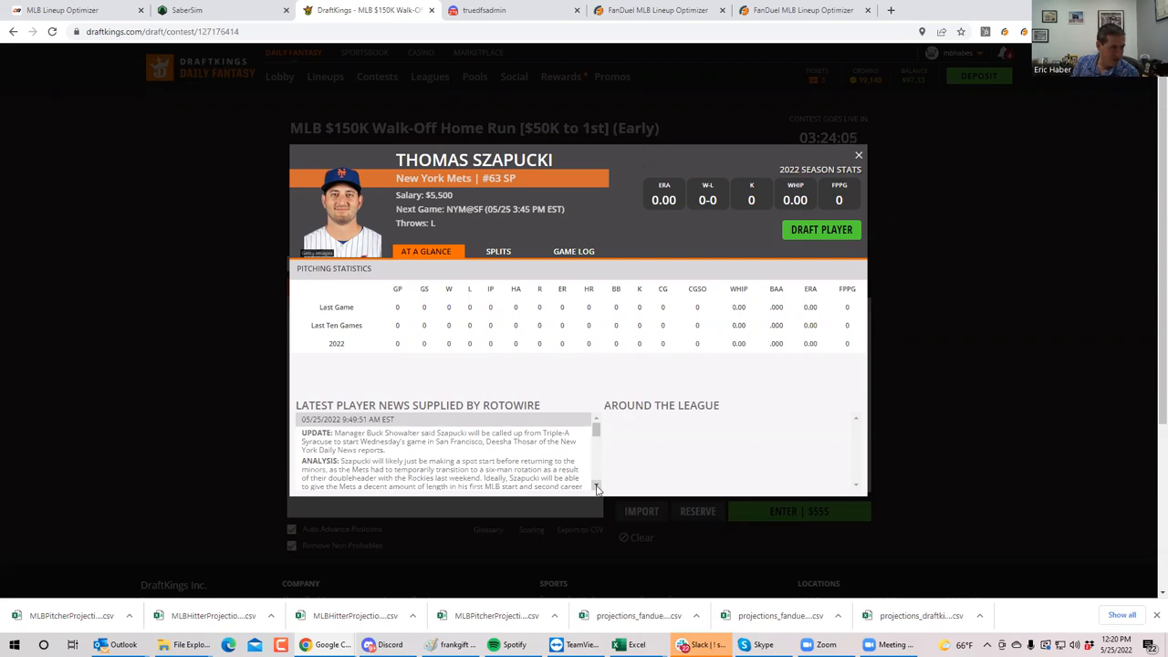
# Step: Review Szapucki's Rotowire news, close his card, then filter pitchers to the MIL @ SD game
pyautogui.scroll(-3)
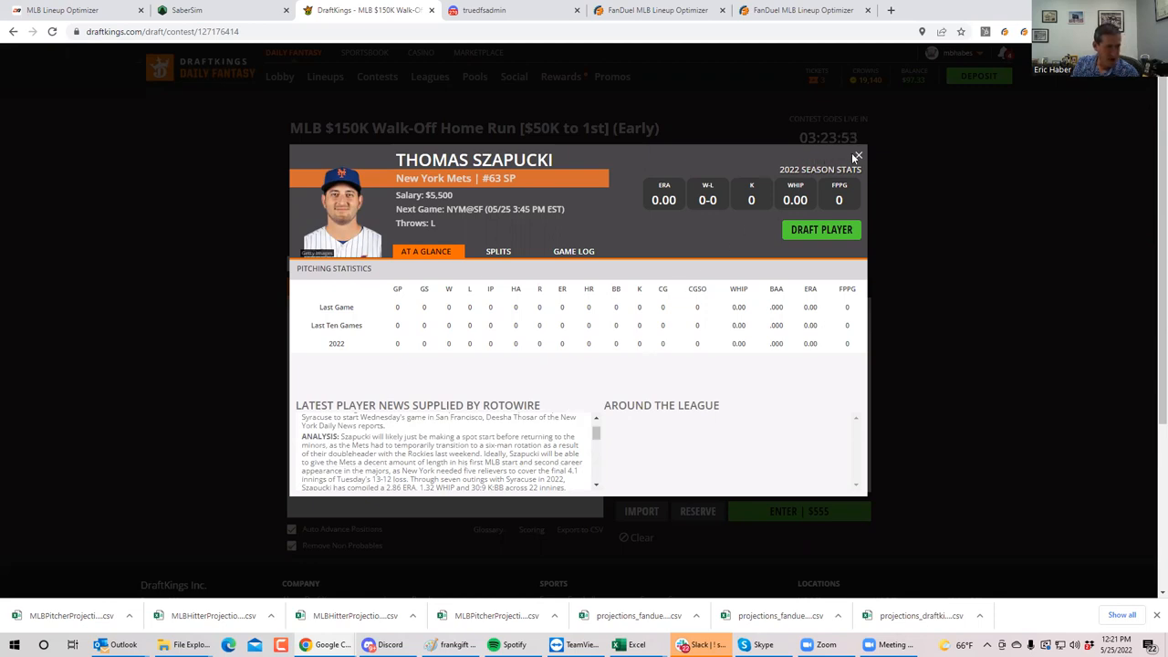
pyautogui.click(858, 157)
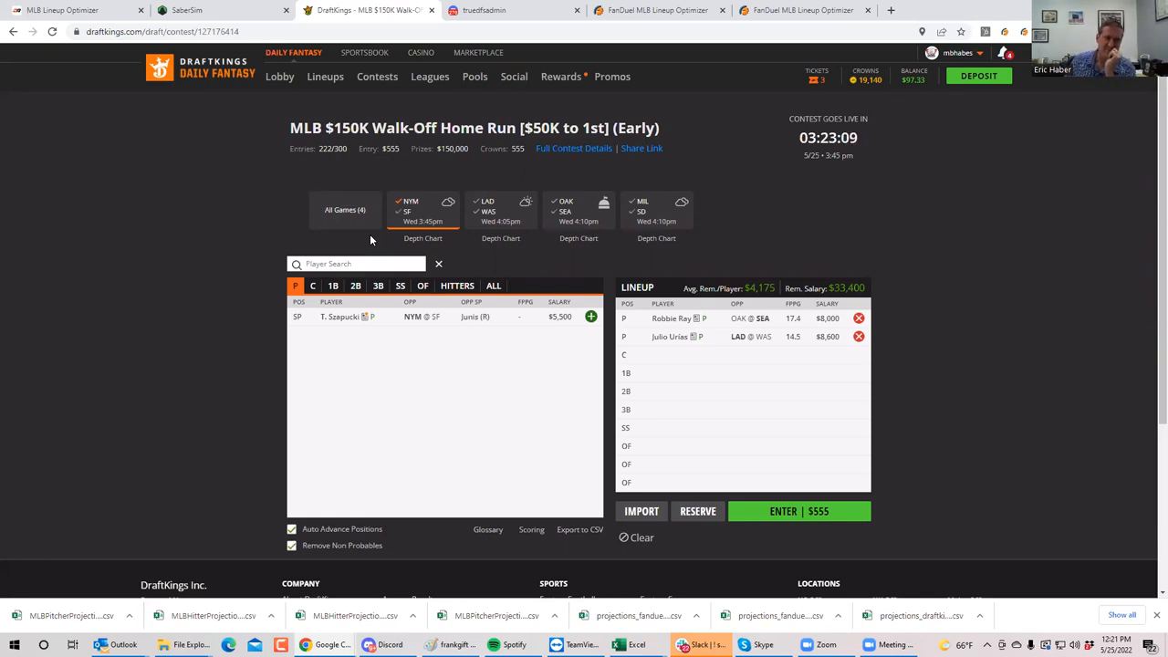
pyautogui.moveTo(395, 212)
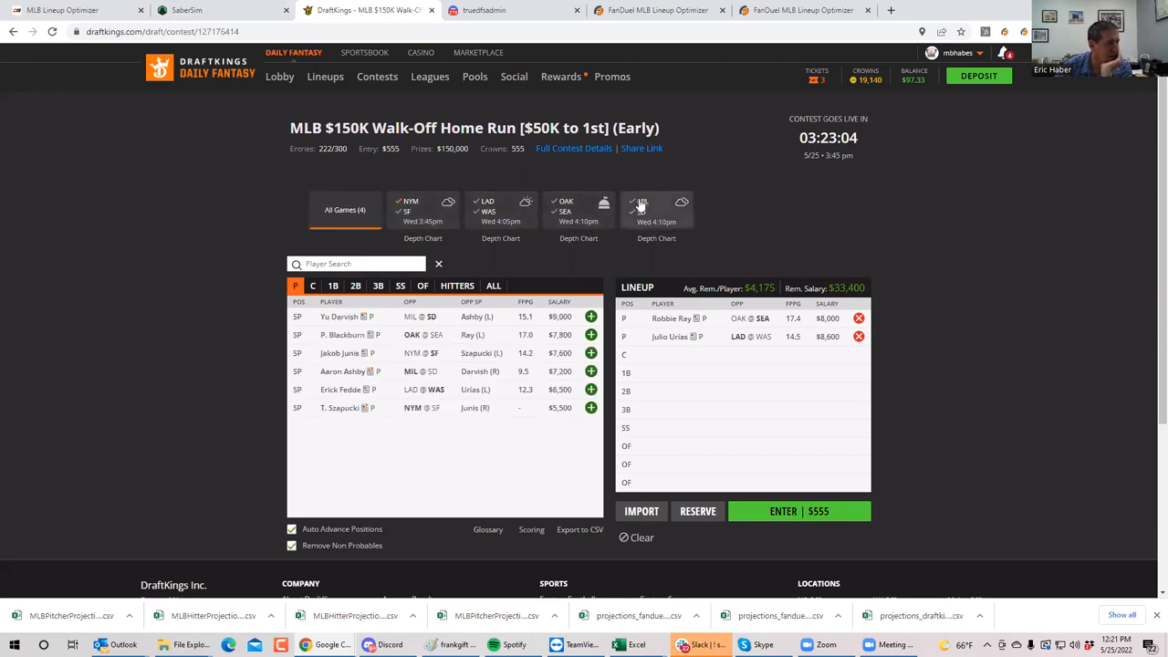
pyautogui.click(343, 370)
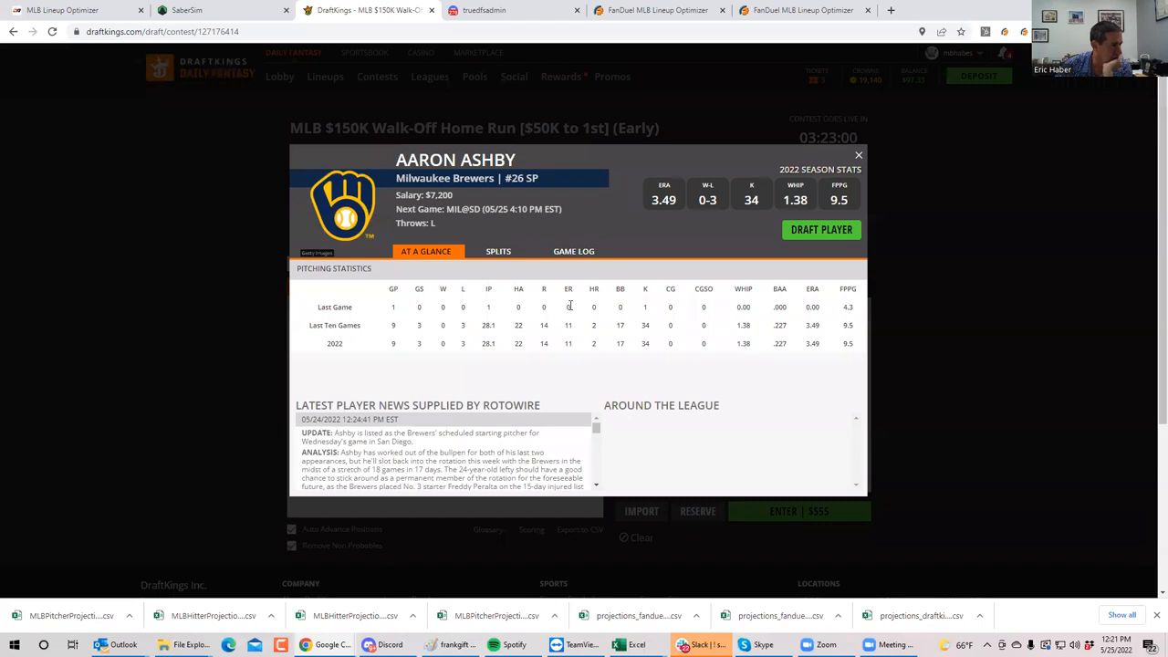
pyautogui.moveTo(584, 469)
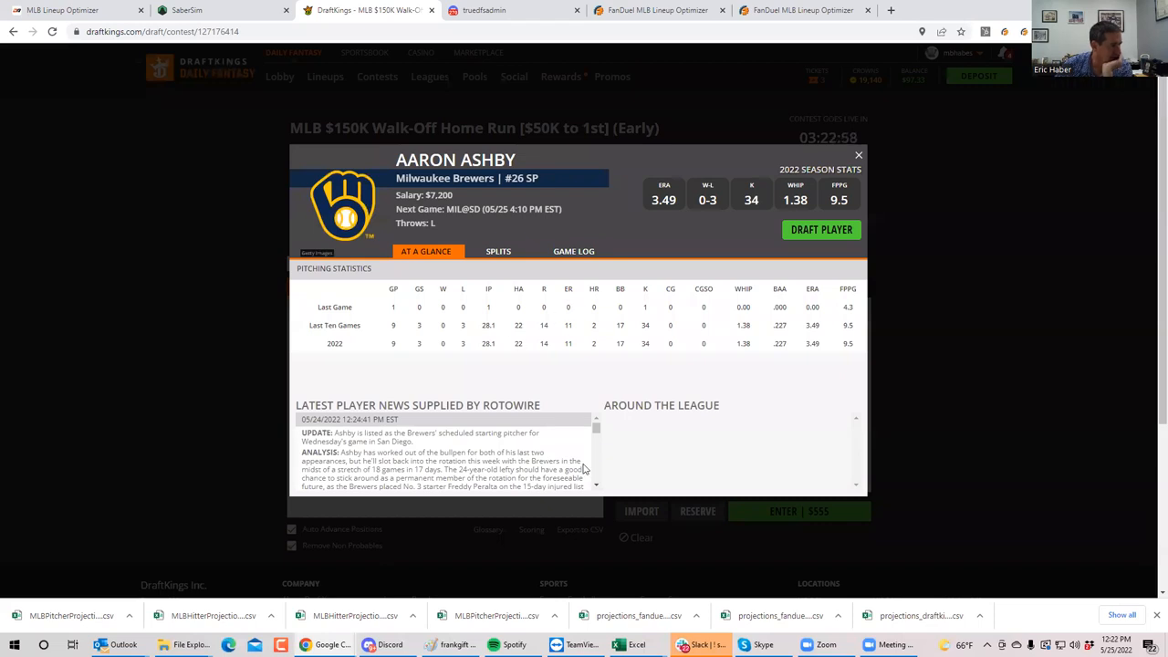
pyautogui.moveTo(605, 492)
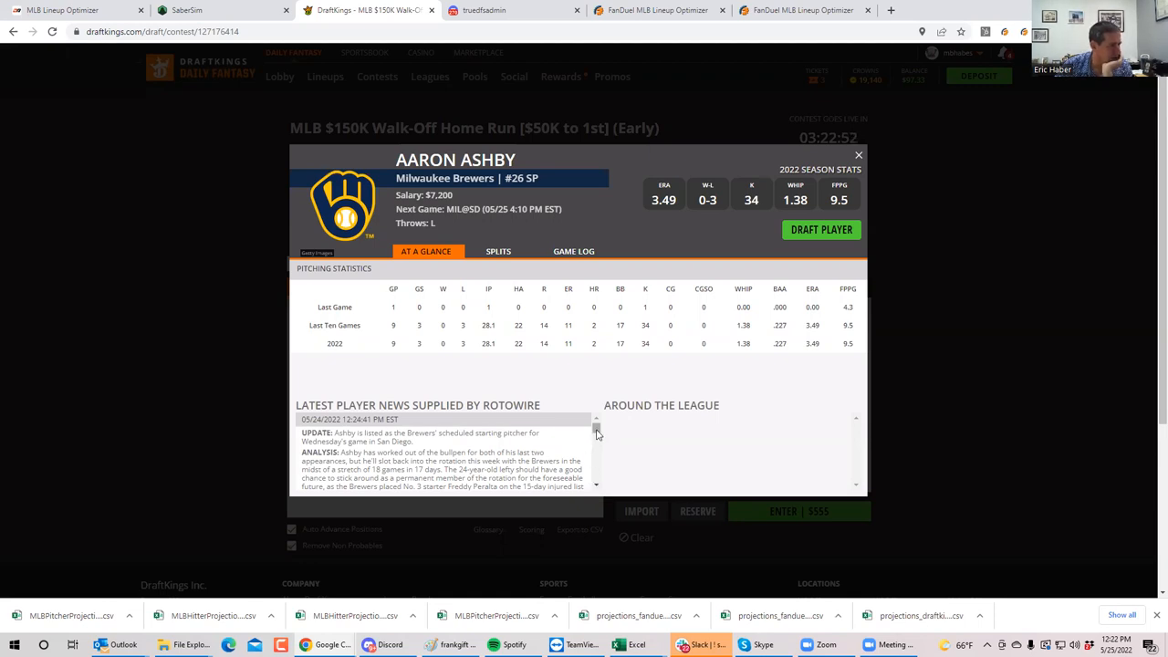
pyautogui.moveTo(569, 255)
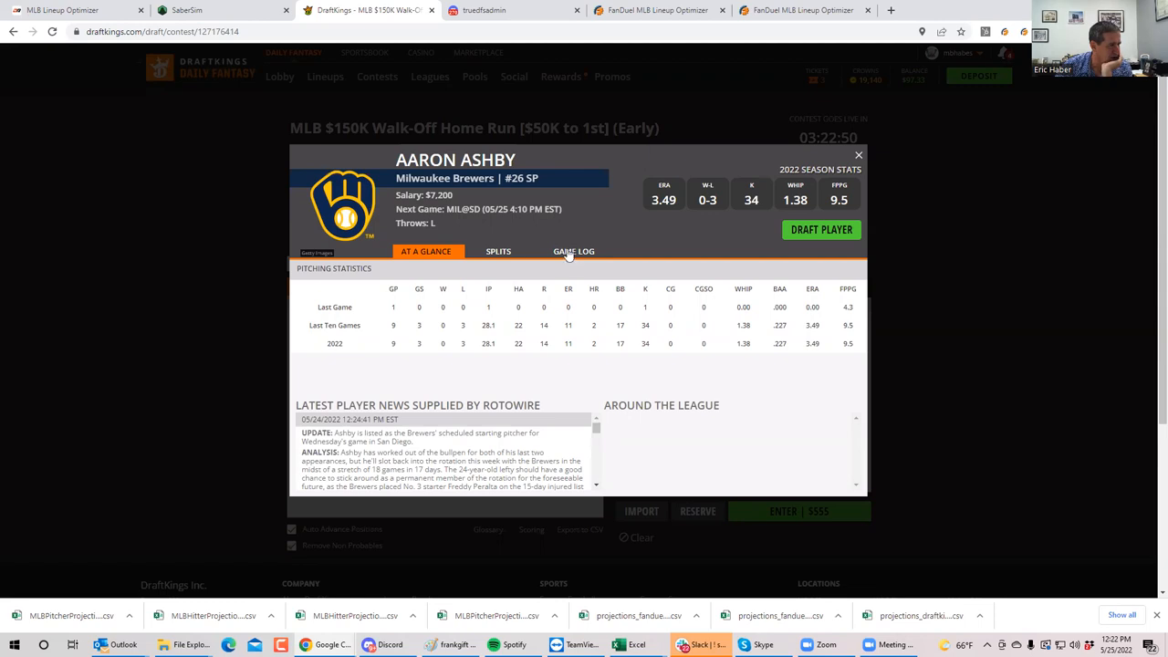
# Step: Review Aaron Ashby's game log and close his player card
pyautogui.click(573, 252)
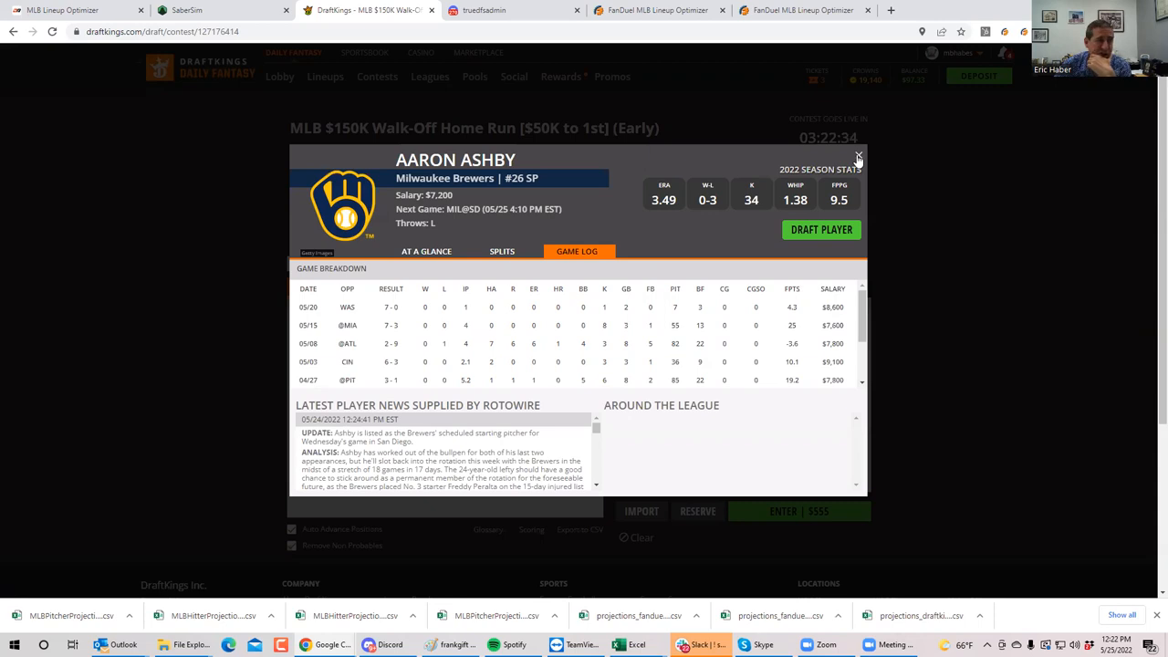
pyautogui.moveTo(606, 241)
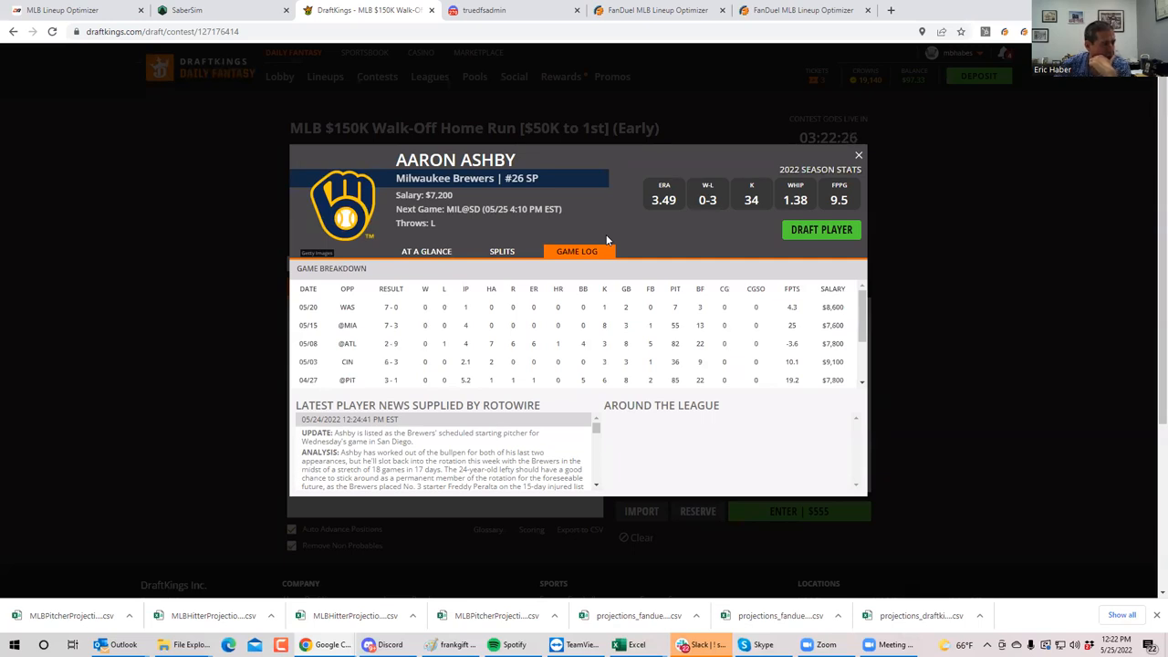
pyautogui.moveTo(518, 365)
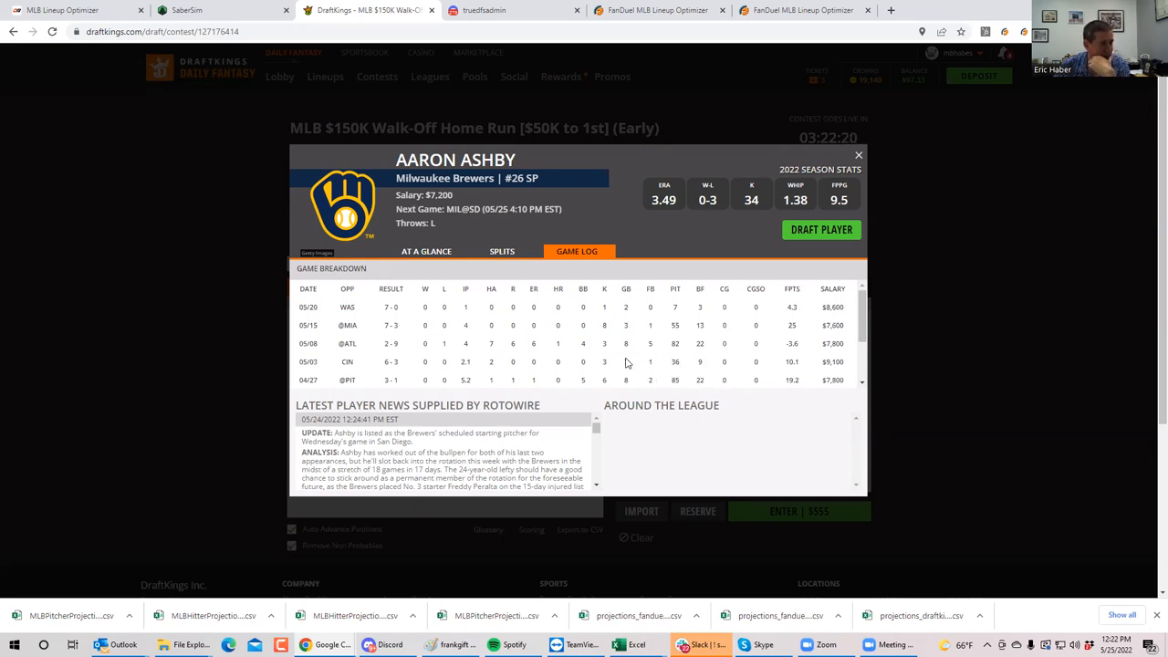
pyautogui.moveTo(595, 387)
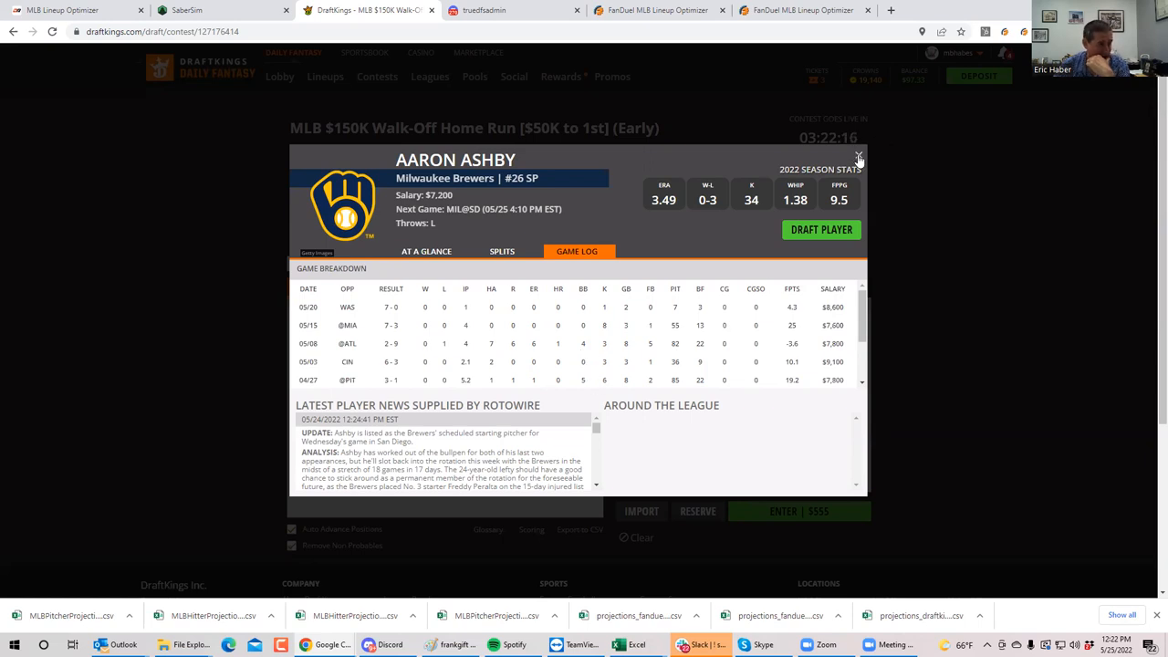
pyautogui.click(858, 157)
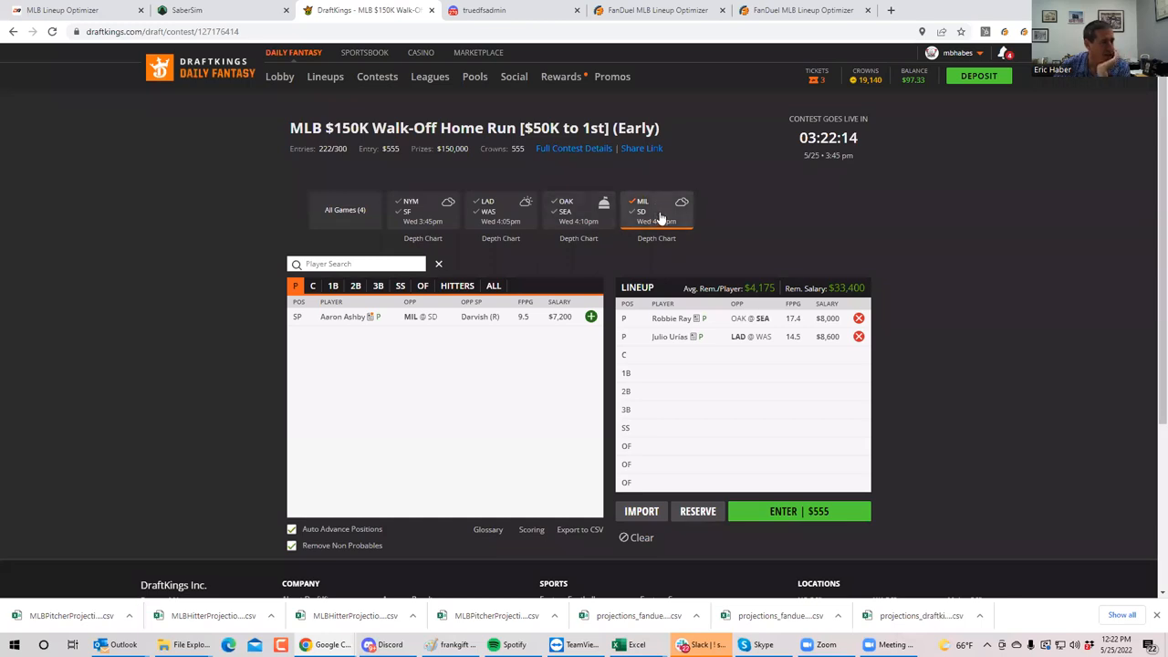
# Step: Deselect the MIL @ SD chip so pitchers from all games are listed again
pyautogui.click(643, 212)
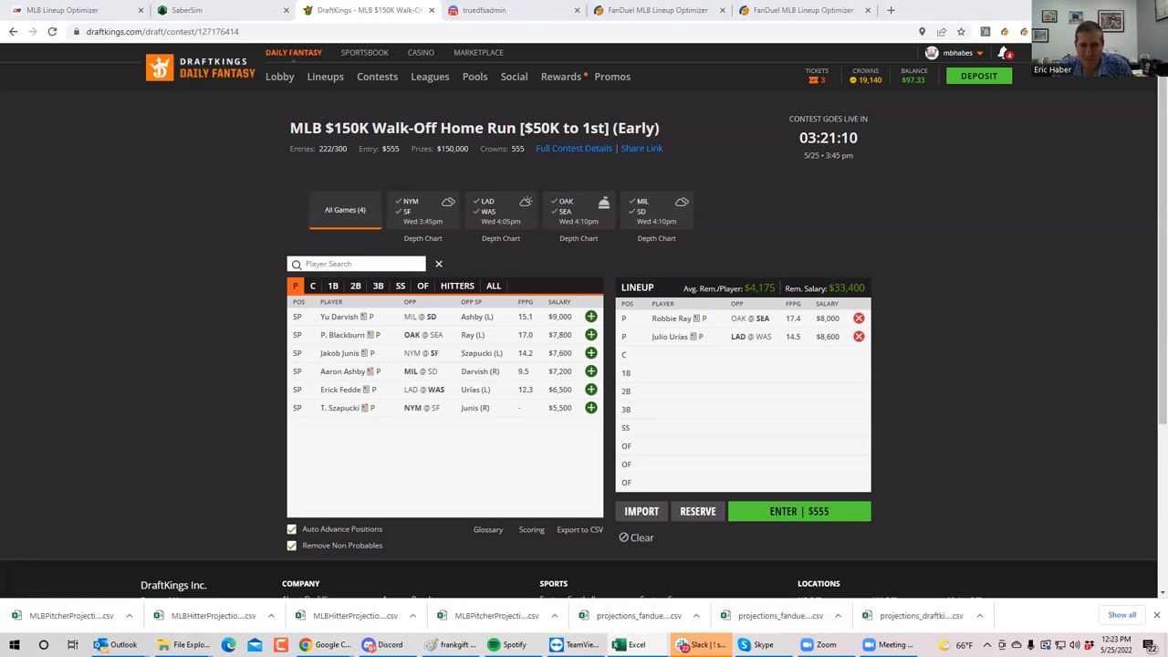
pyautogui.moveTo(405, 259)
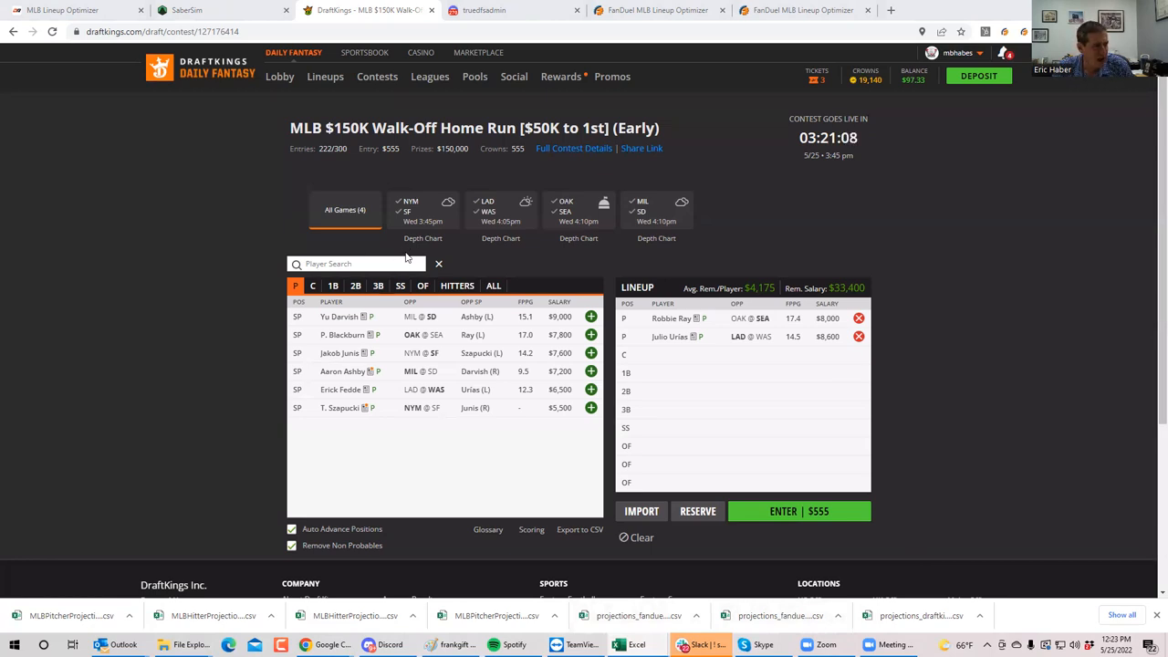
# Step: Filter to the NYM @ SF game and swap Thomas Szapucki in for Julio Urias
pyautogui.click(398, 200)
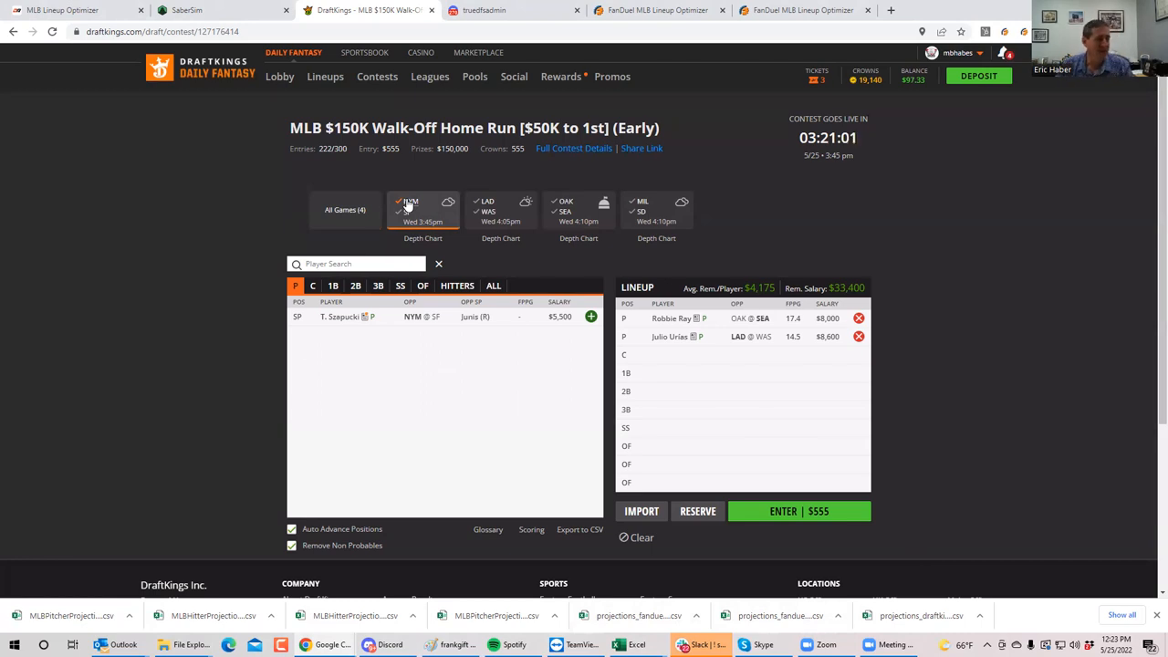
pyautogui.click(858, 336)
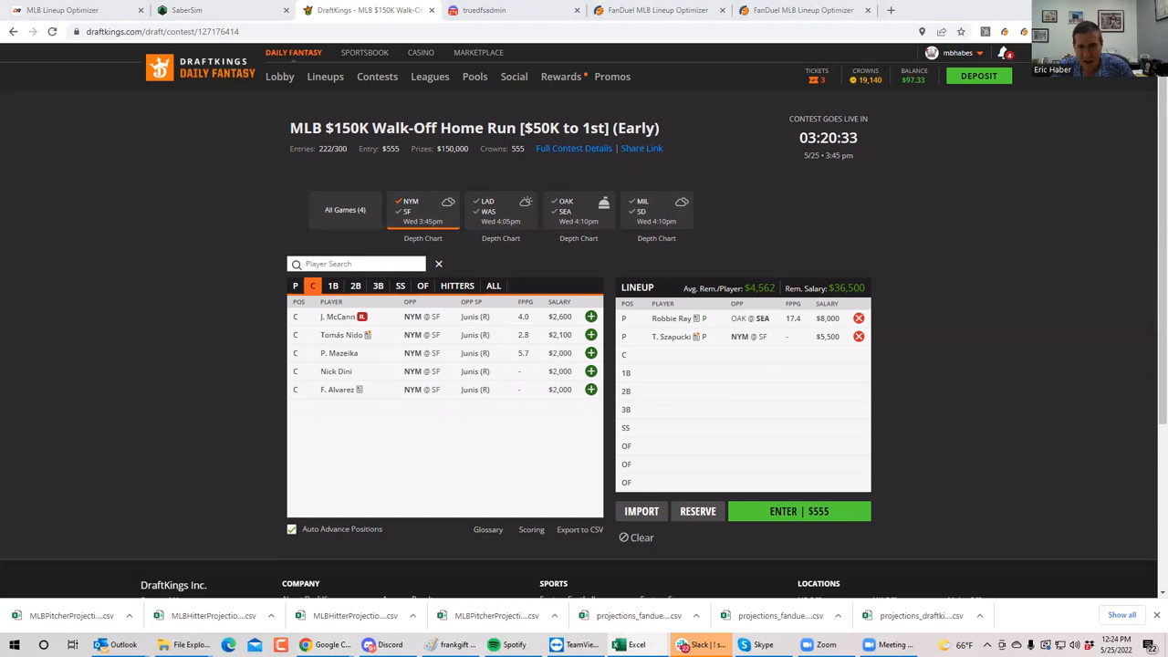
pyautogui.moveTo(852, 137)
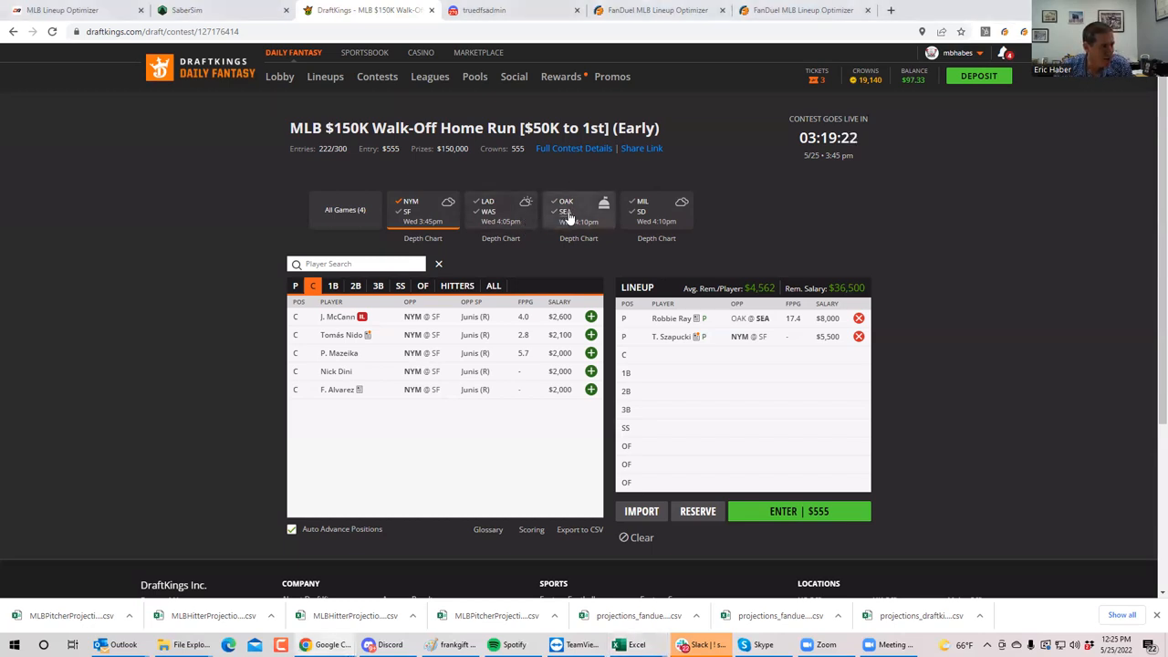
# Step: Return to the pitcher list and add the OAK @ SEA game to the NYM @ SF filter
pyautogui.click(295, 285)
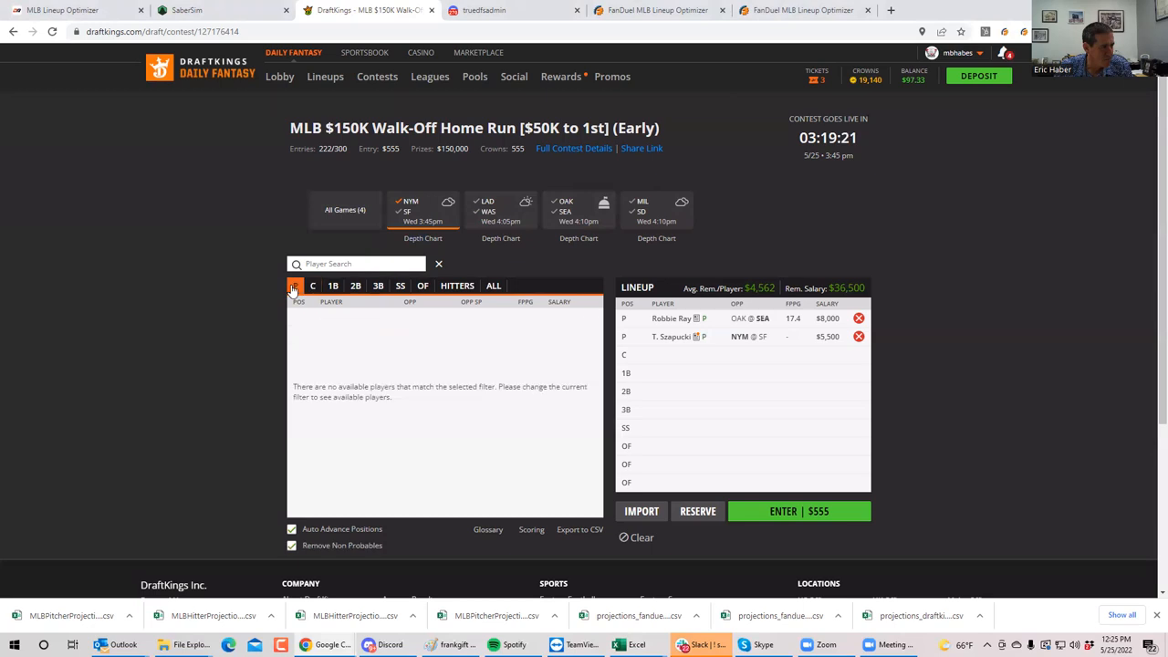
pyautogui.click(579, 210)
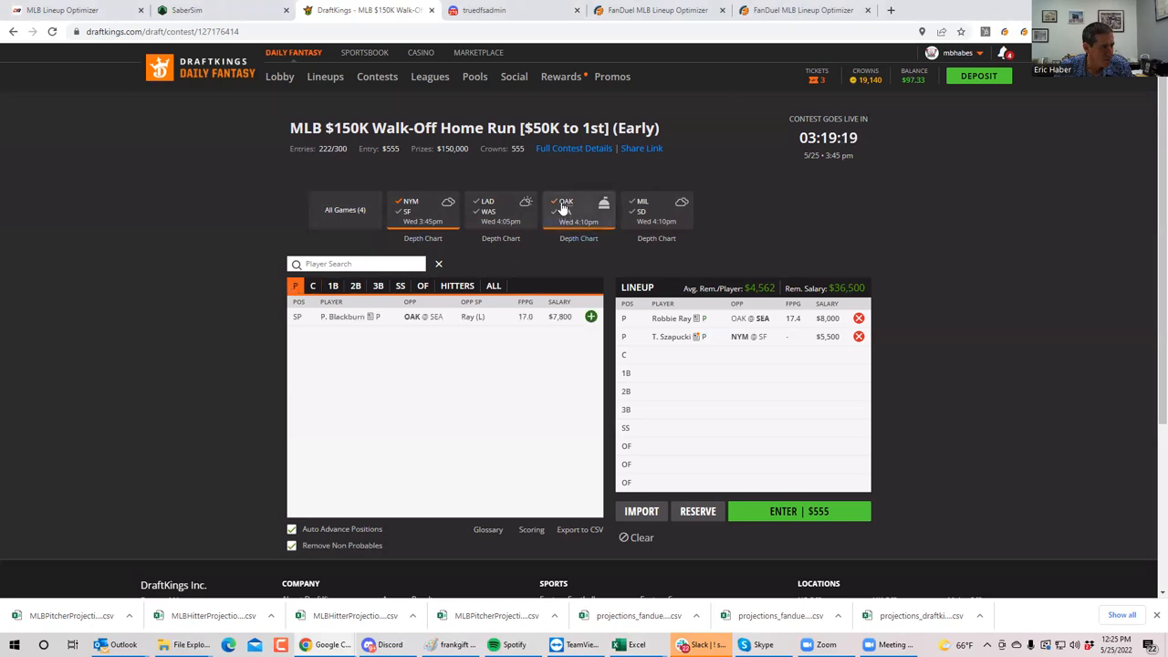
pyautogui.click(555, 201)
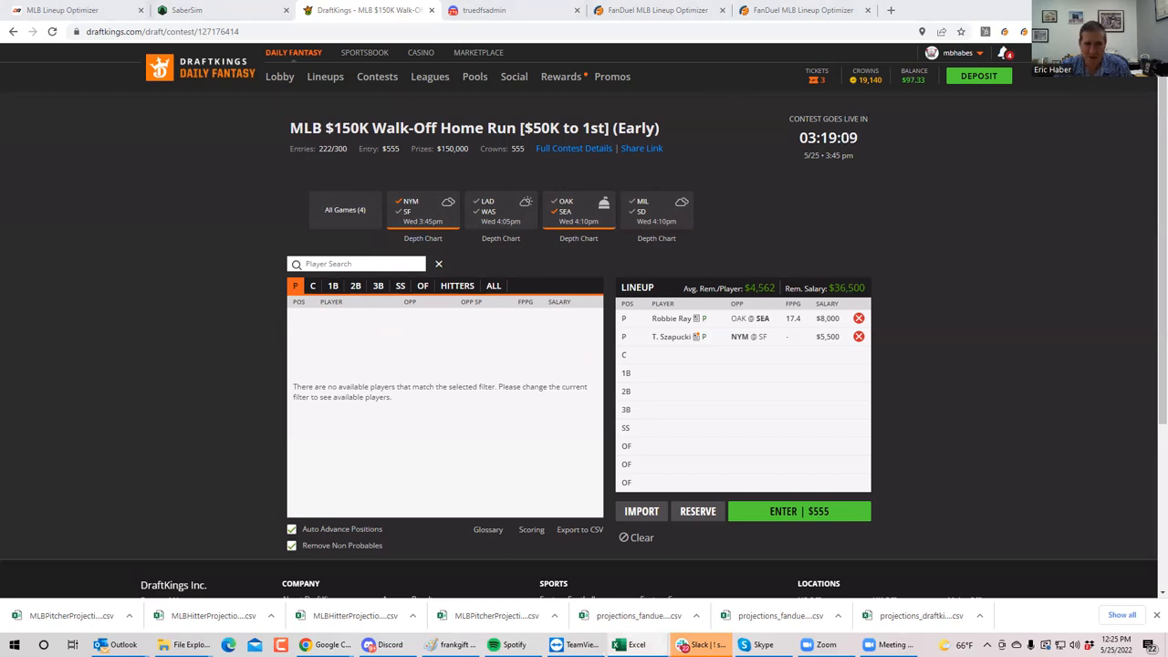
pyautogui.moveTo(318, 529)
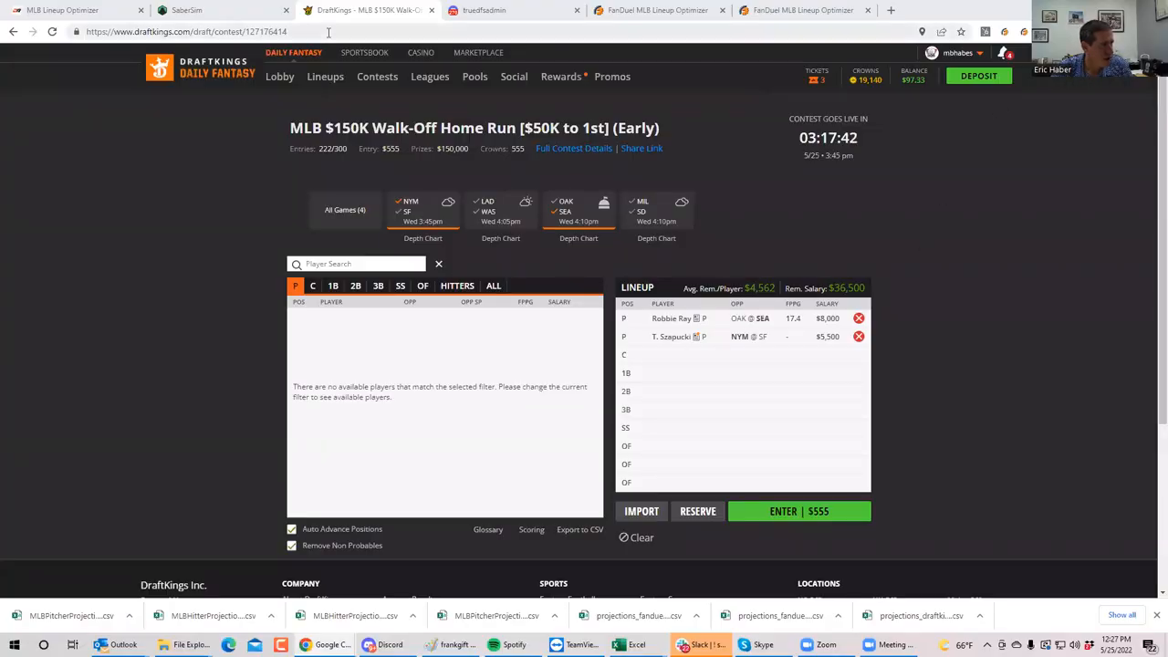
# Step: Leave DraftKings for fanduel.com and show the MLB tournaments for the 3:45pm ET slate
pyautogui.click(186, 31)
pyautogui.write('fanduel.com')
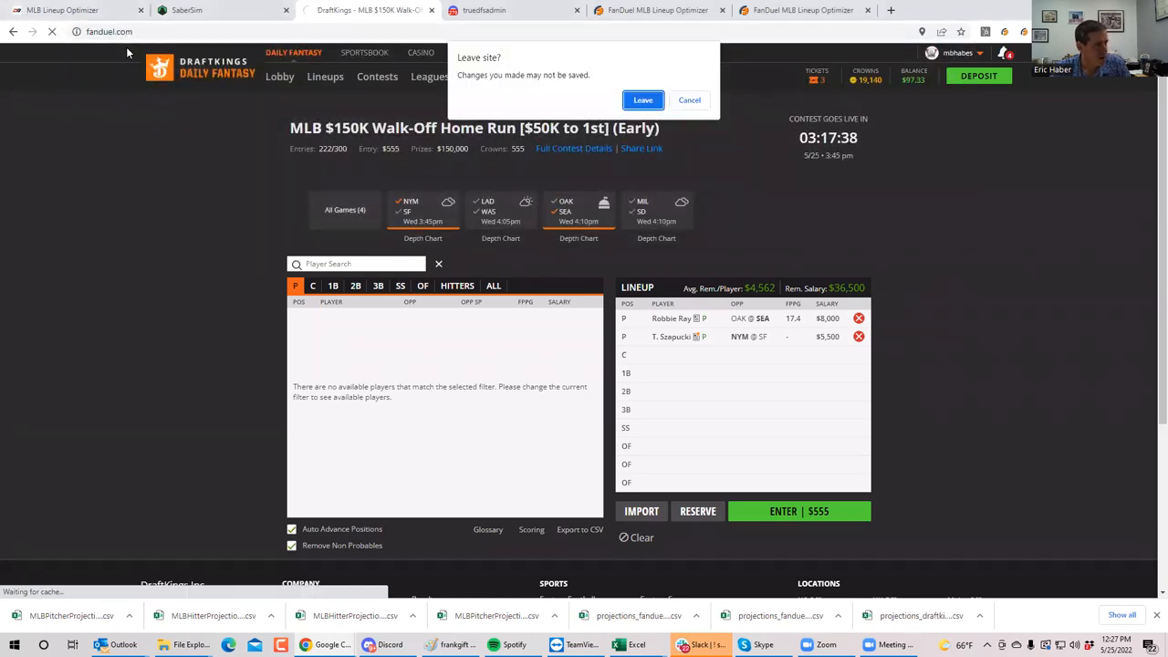
pyautogui.click(643, 98)
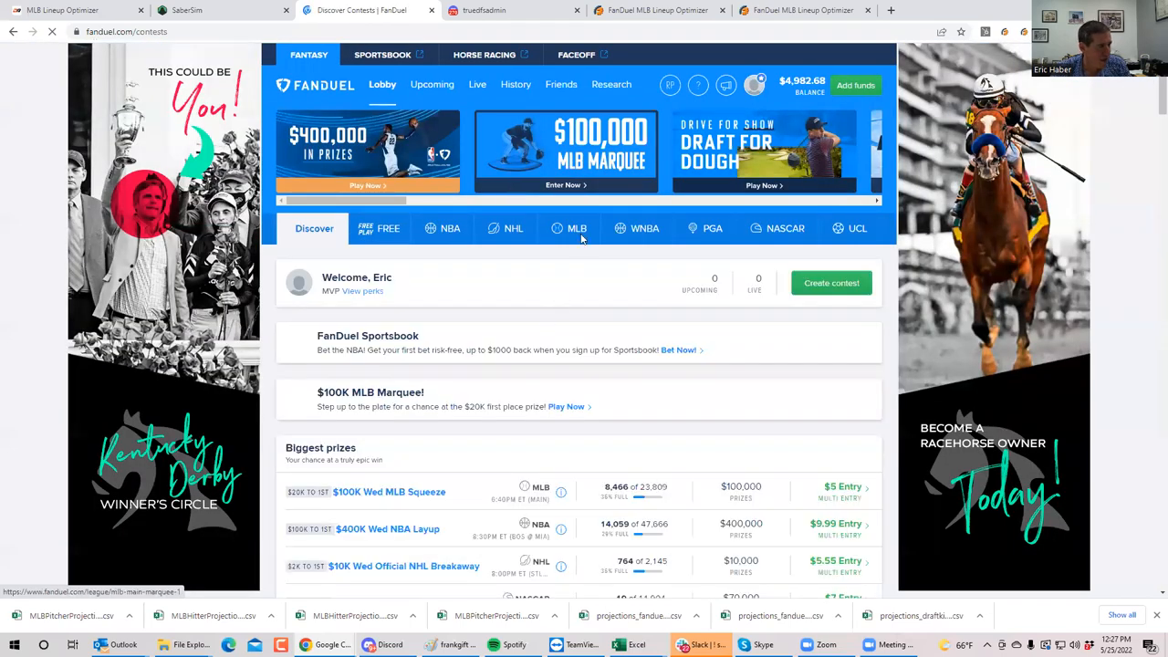
pyautogui.click(576, 228)
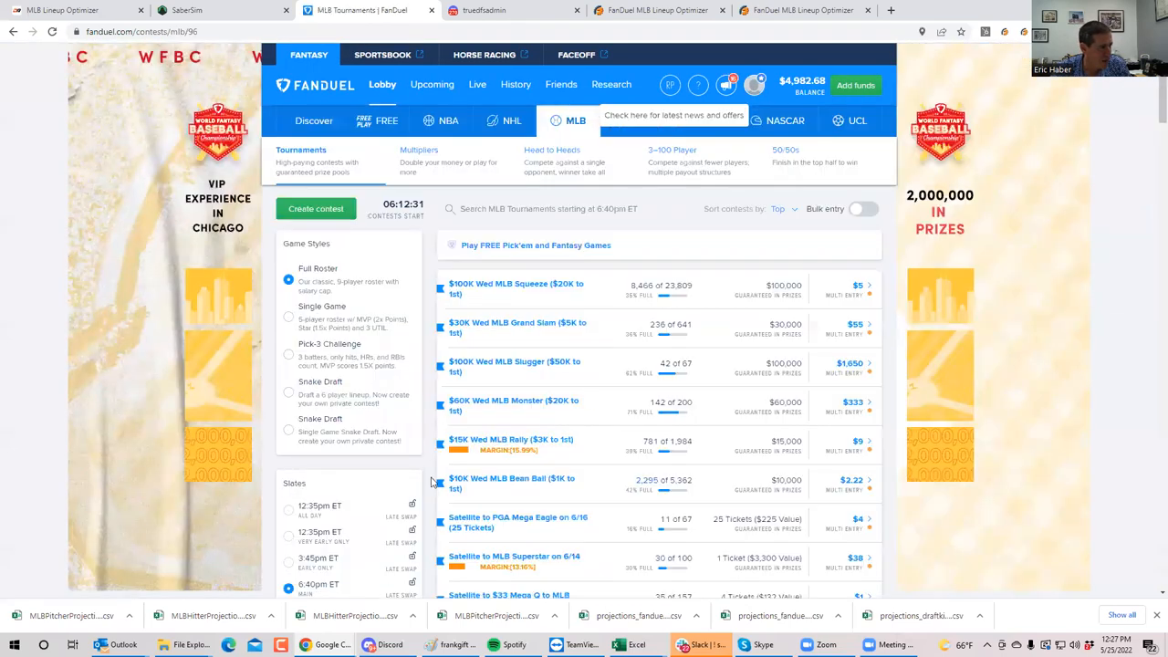
pyautogui.click(288, 560)
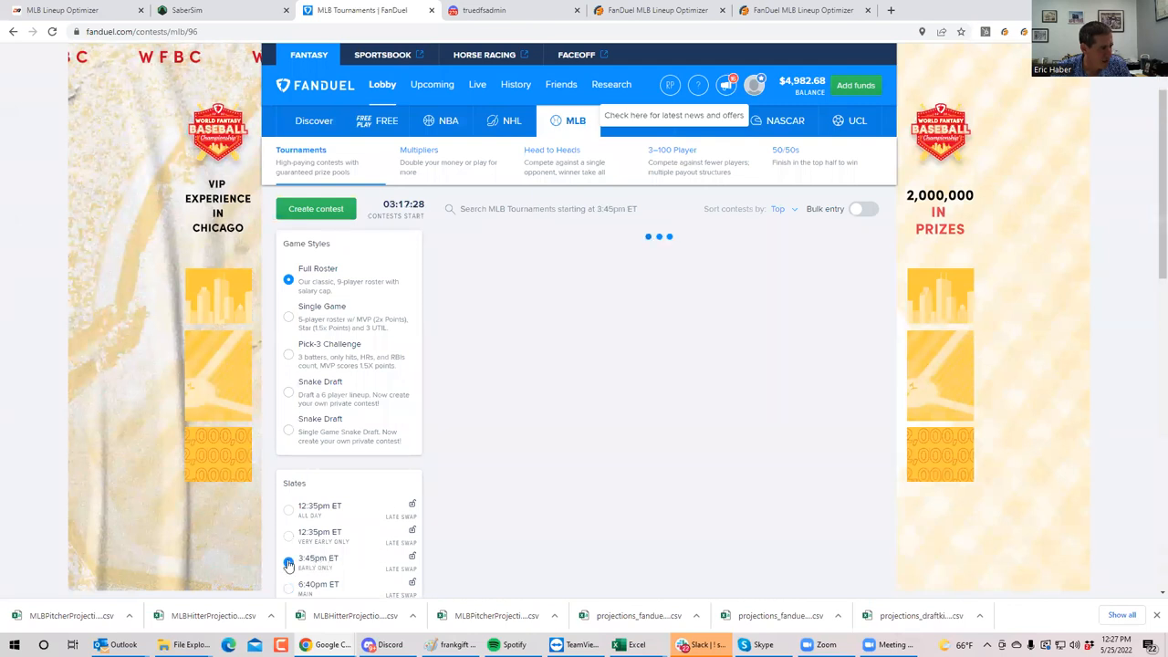
pyautogui.click(288, 558)
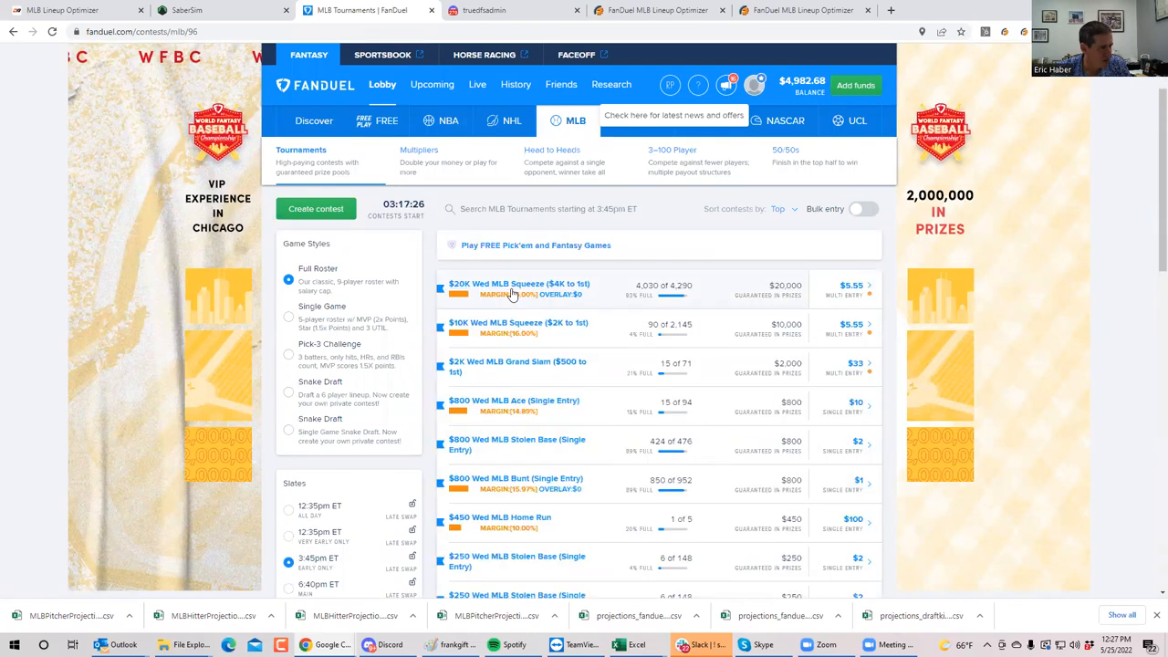
# Step: Start a new lineup in the $20K Wed MLB Squeeze ($4K to 1st) contest
pyautogui.click(518, 285)
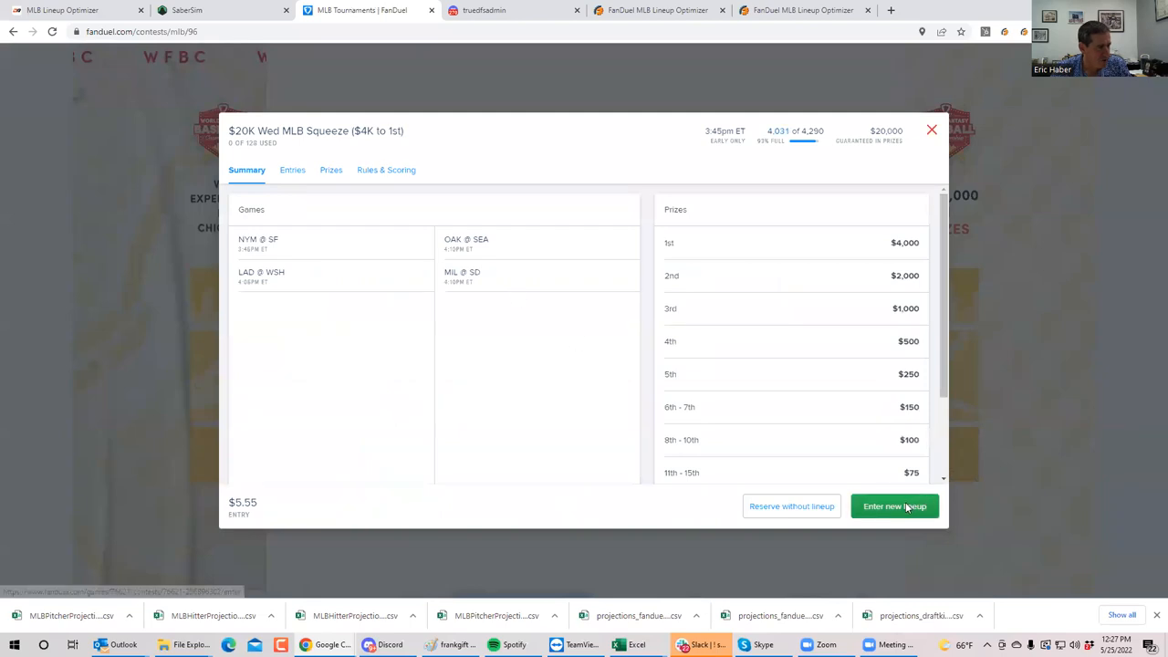
pyautogui.click(895, 506)
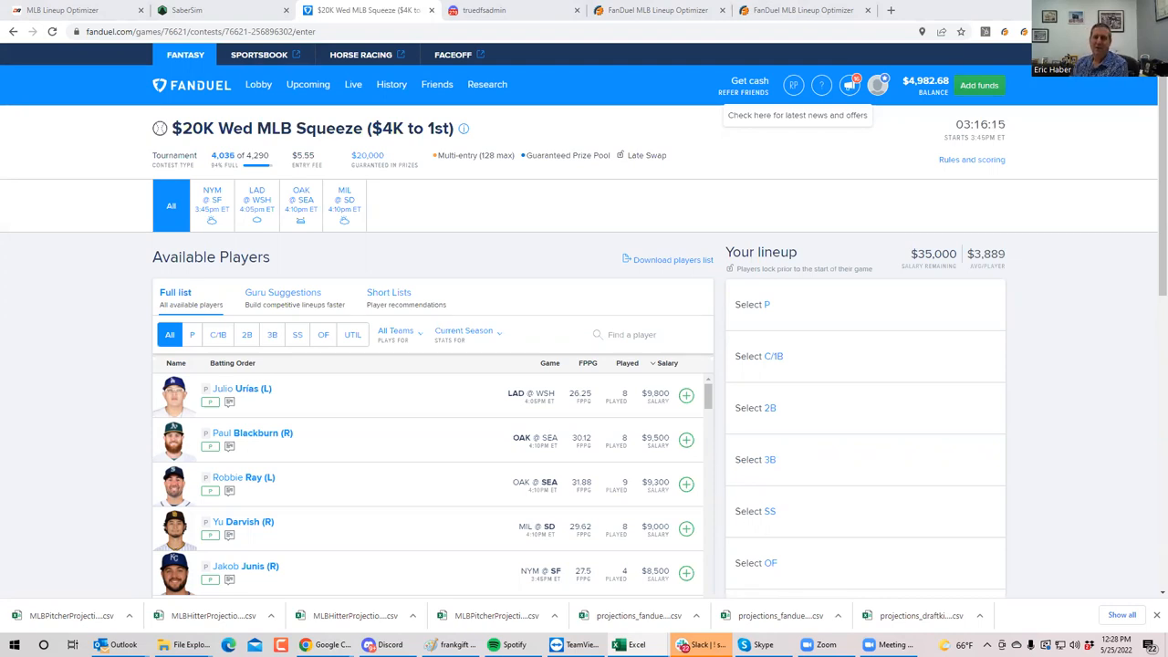
pyautogui.moveTo(4, 392)
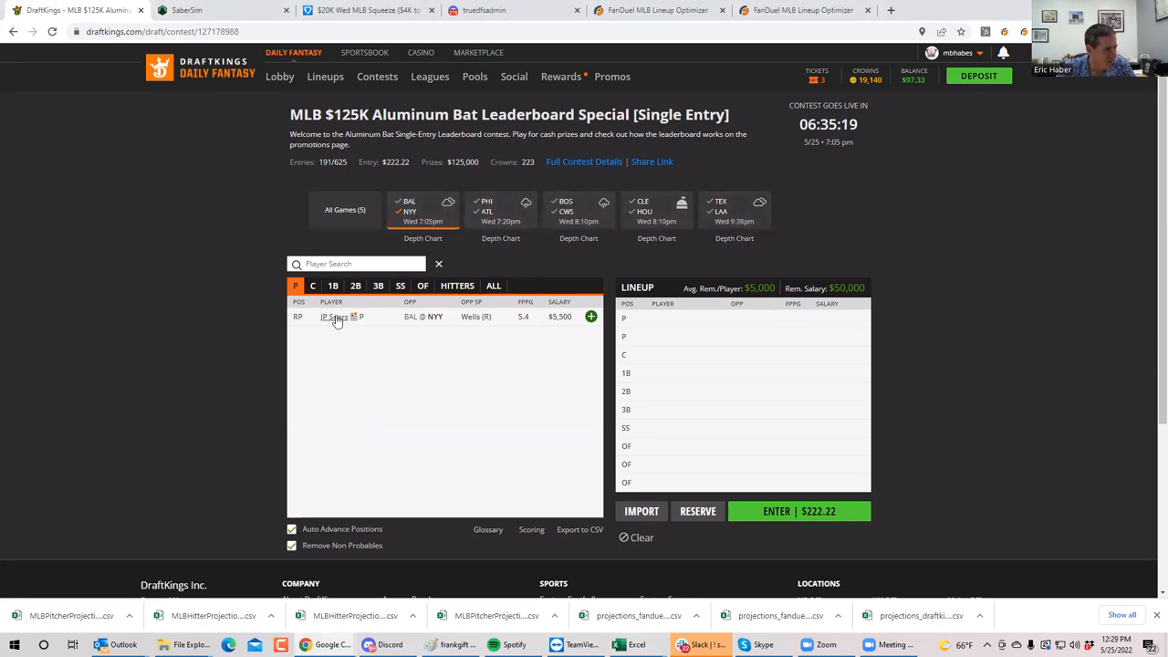
# Step: Review JP Sears' player card and game log, then close it back to the All Games pitcher list
pyautogui.click(330, 318)
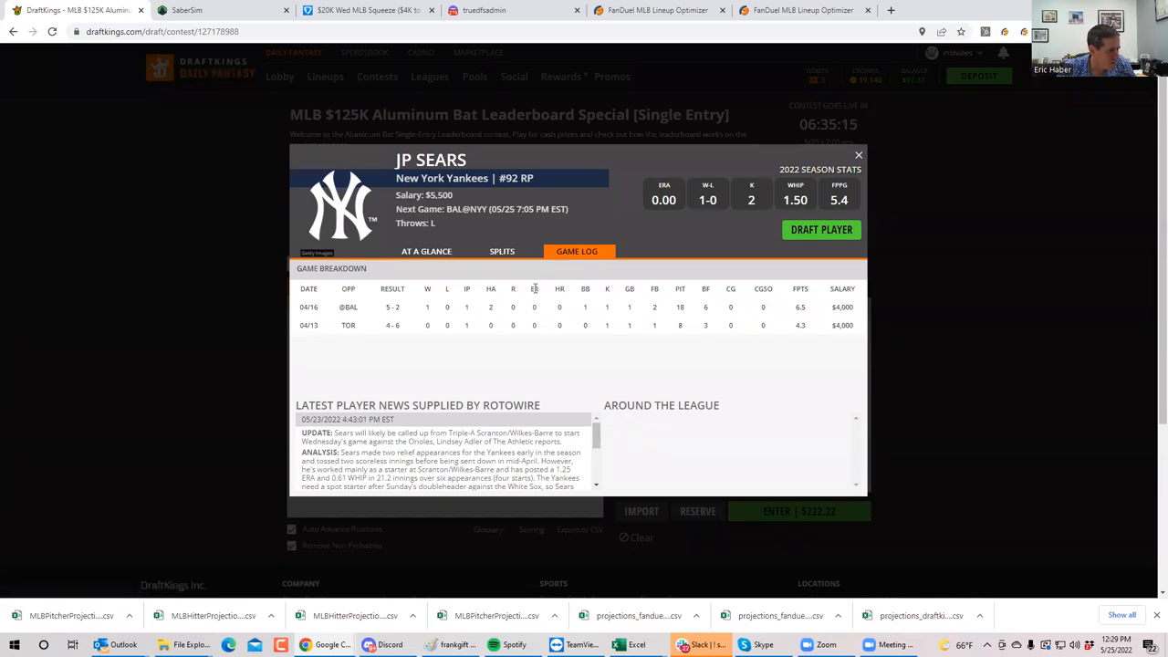
pyautogui.moveTo(551, 325)
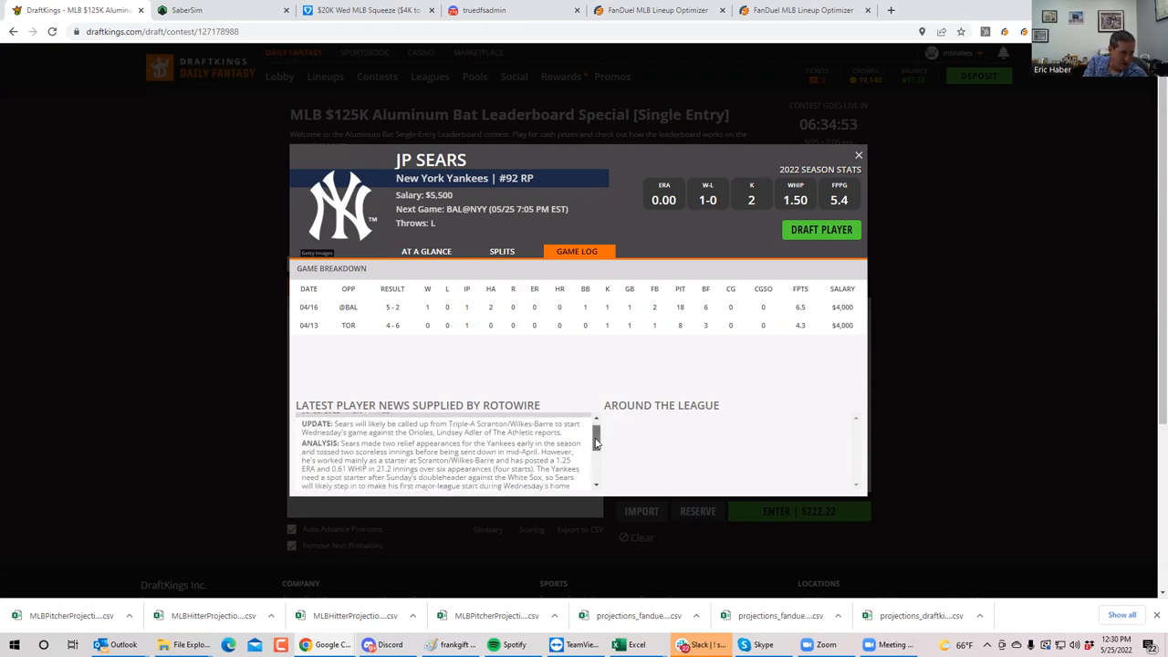
pyautogui.scroll(-3)
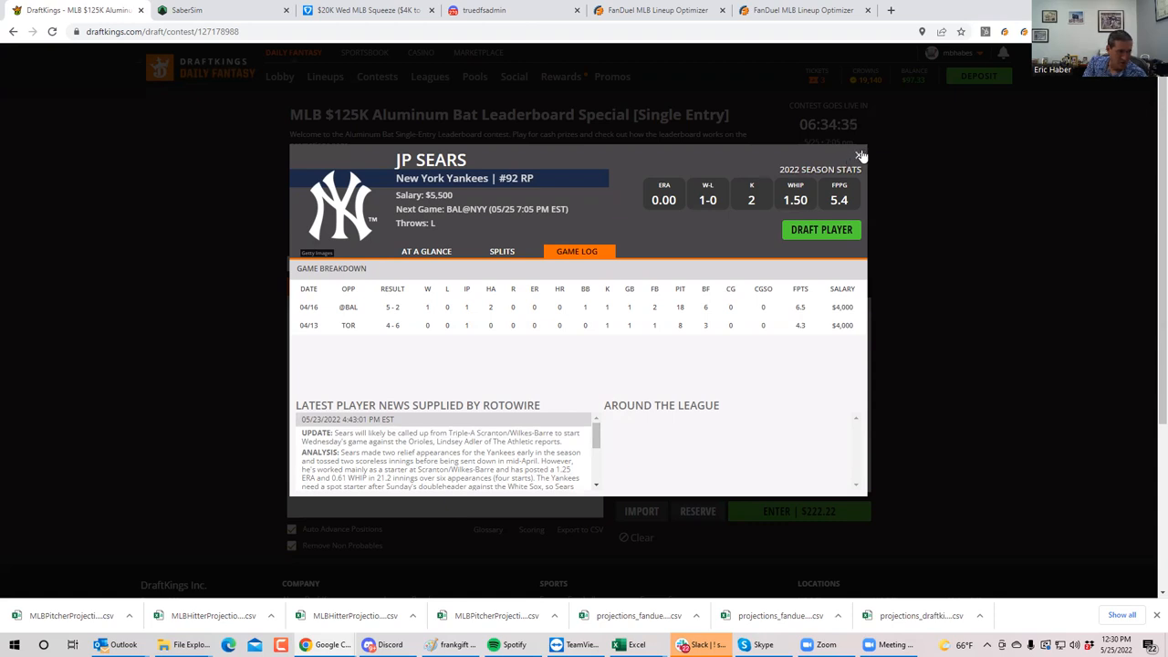
pyautogui.click(858, 153)
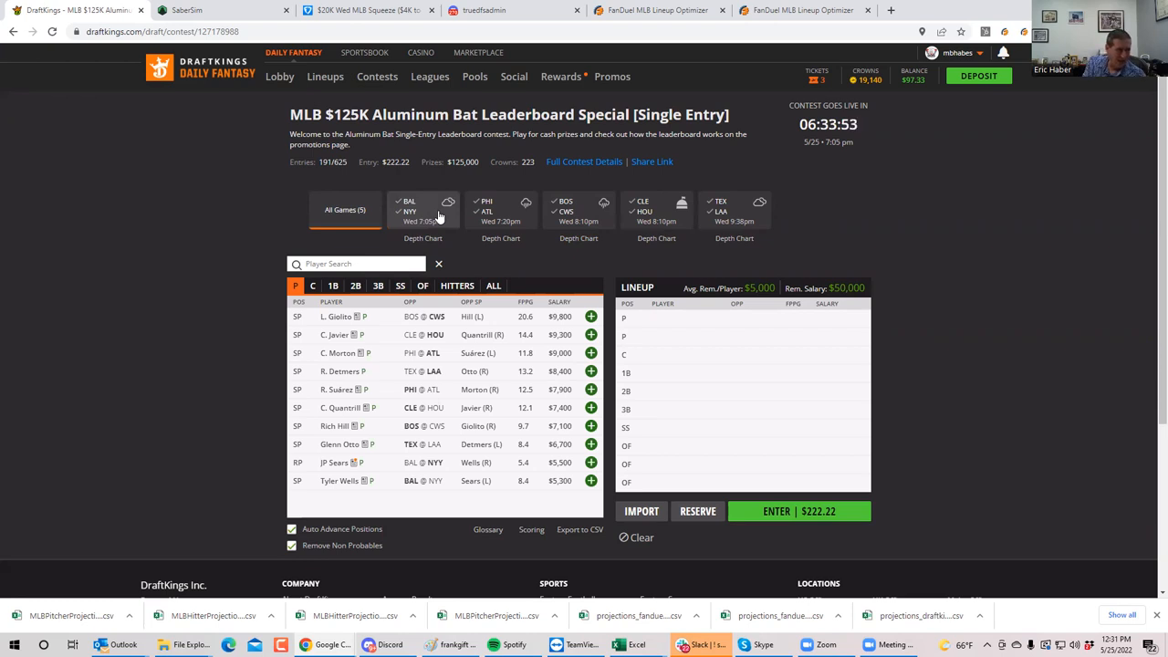
# Step: Filter pitchers to BOS @ CWS and view Lucas Giolito's game-by-game log
pyautogui.click(579, 215)
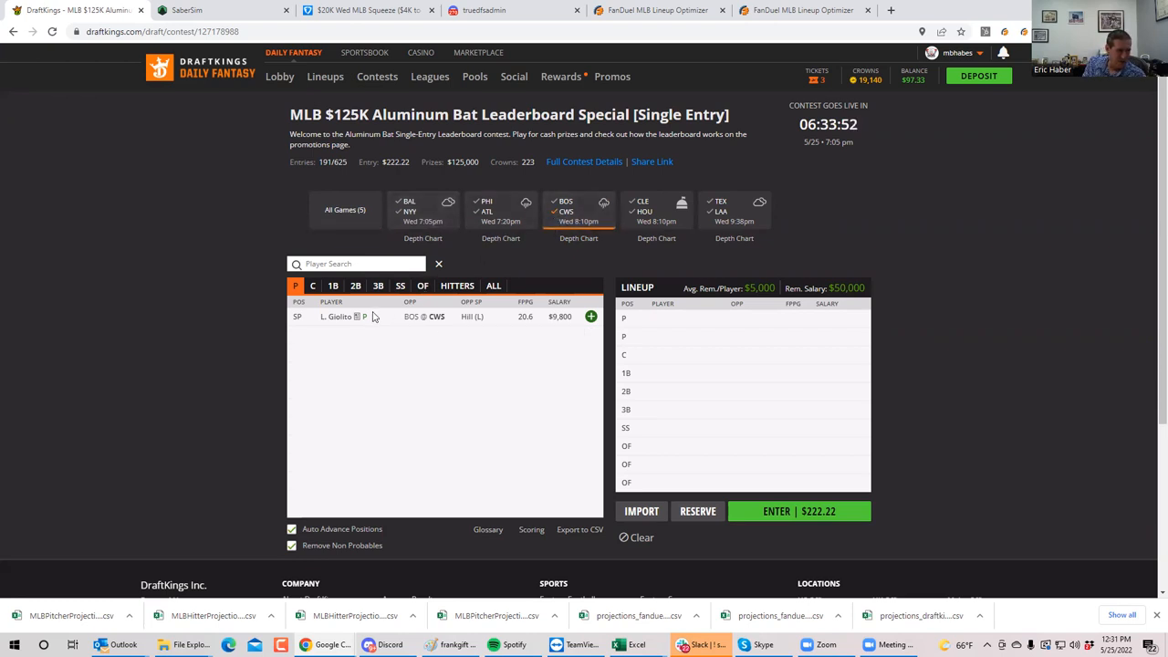
pyautogui.click(336, 317)
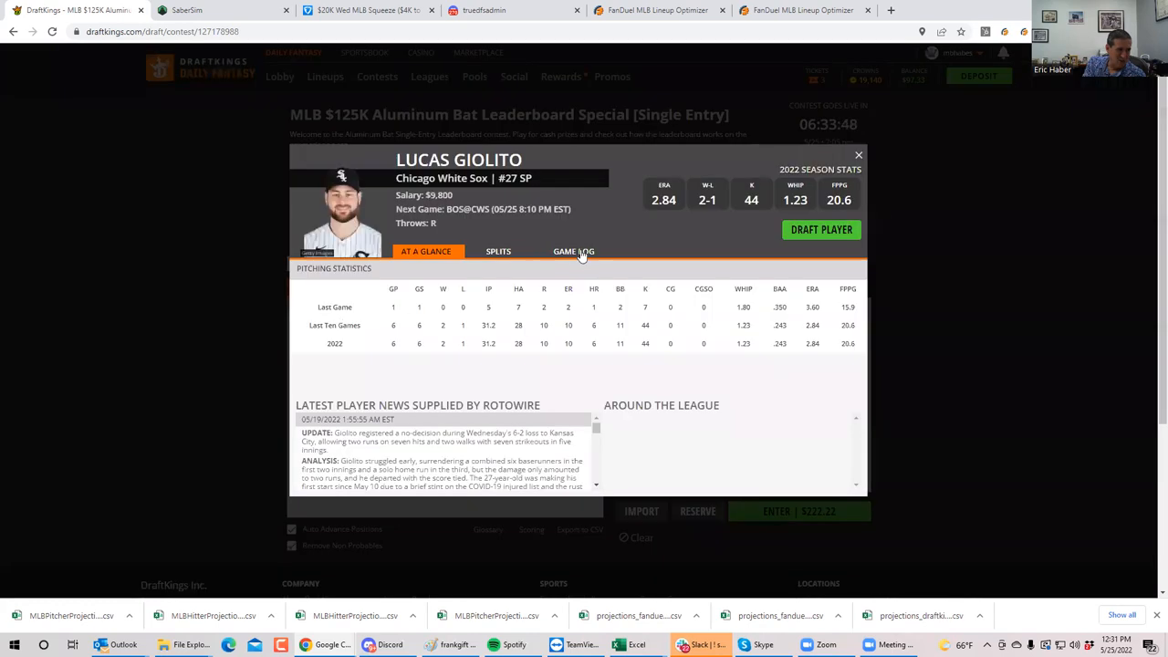
pyautogui.click(577, 252)
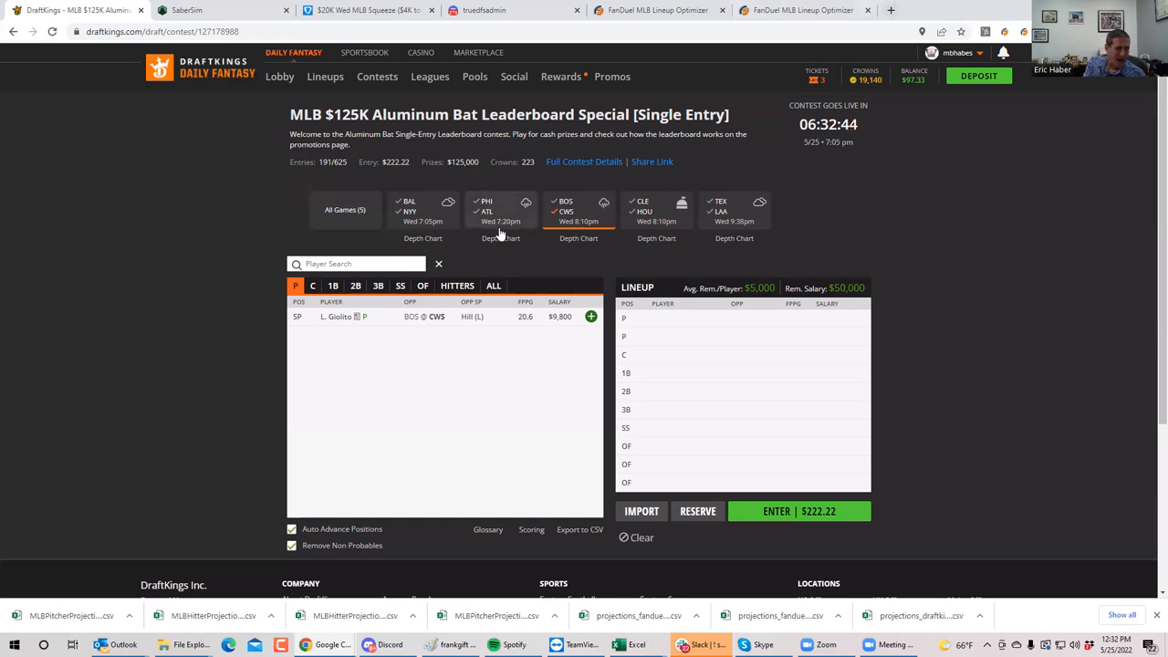
# Step: Filter pitchers to CLE @ HOU, review Cristian Javier's game log and close his card
pyautogui.click(657, 210)
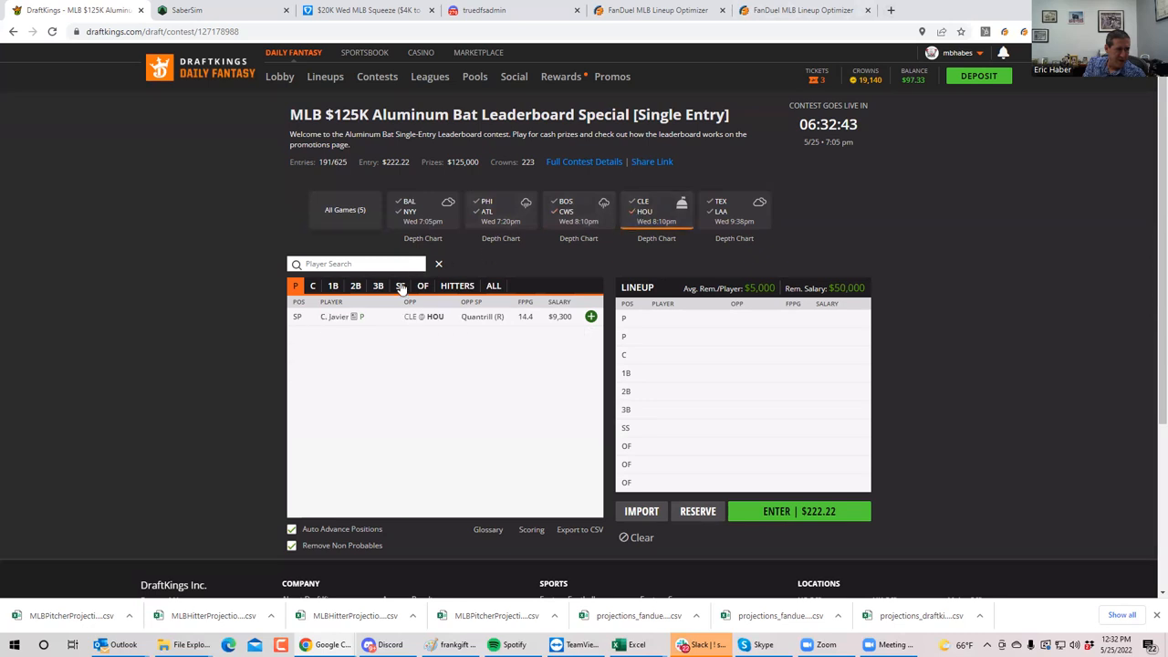
pyautogui.click(336, 318)
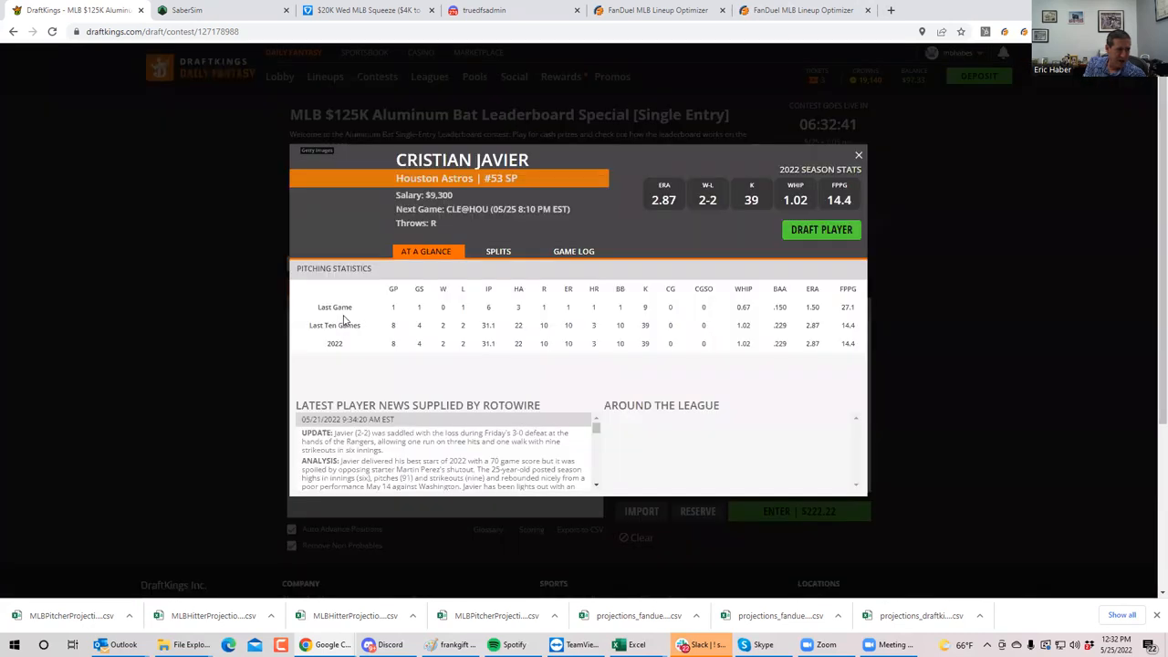
pyautogui.click(574, 252)
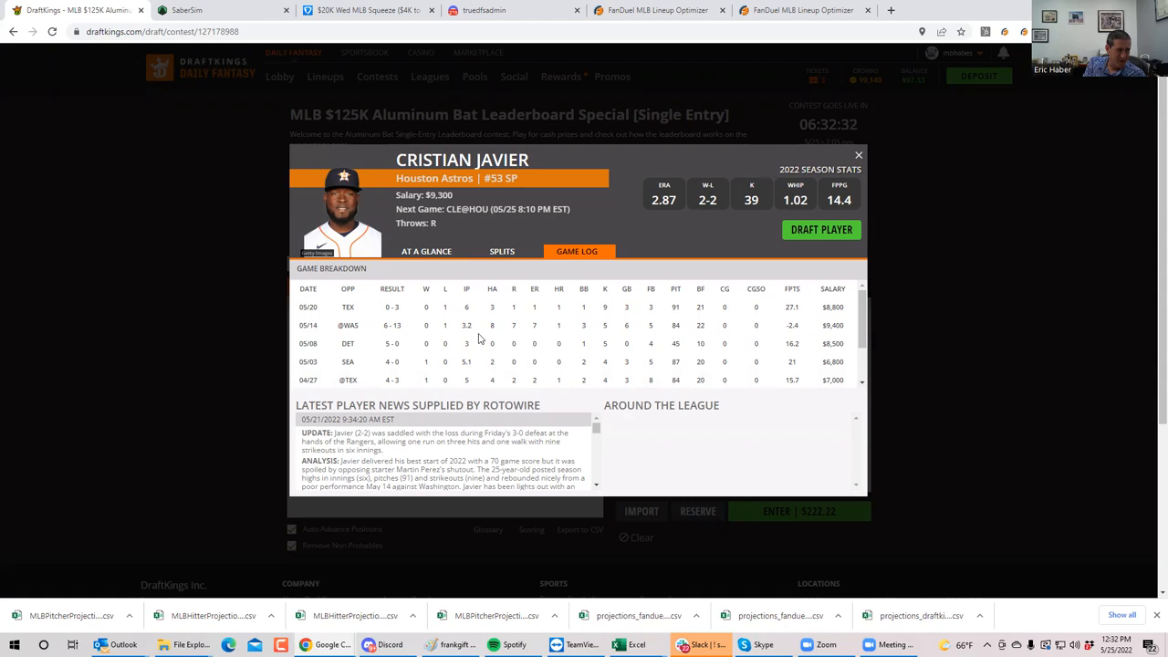
pyautogui.moveTo(872, 168)
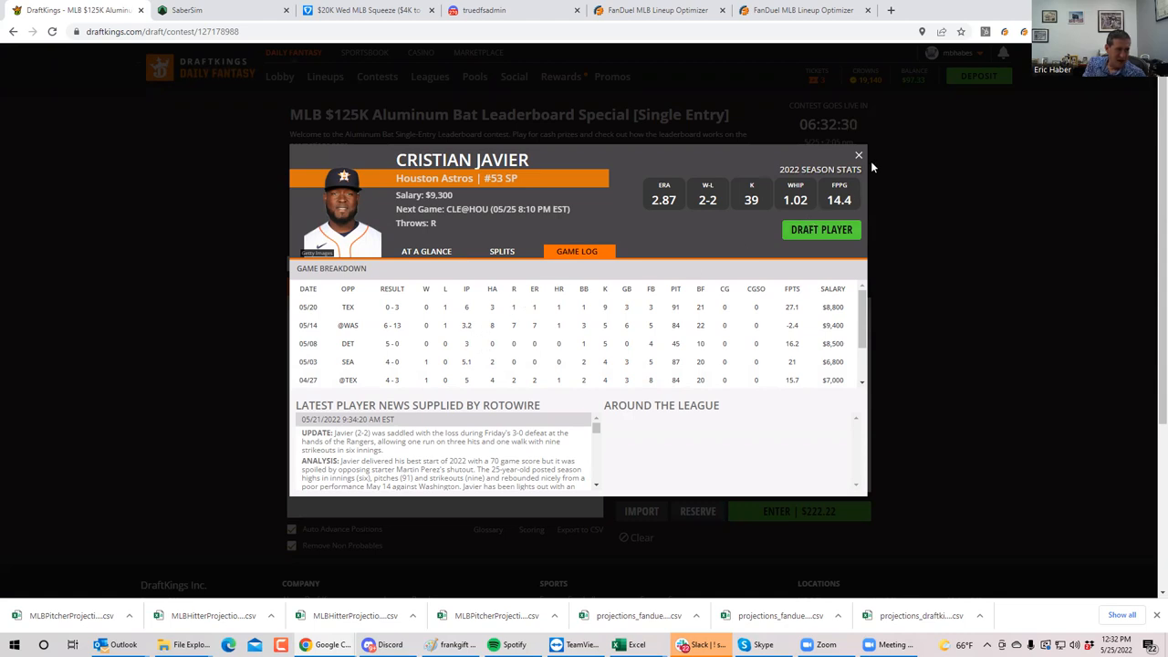
pyautogui.click(858, 153)
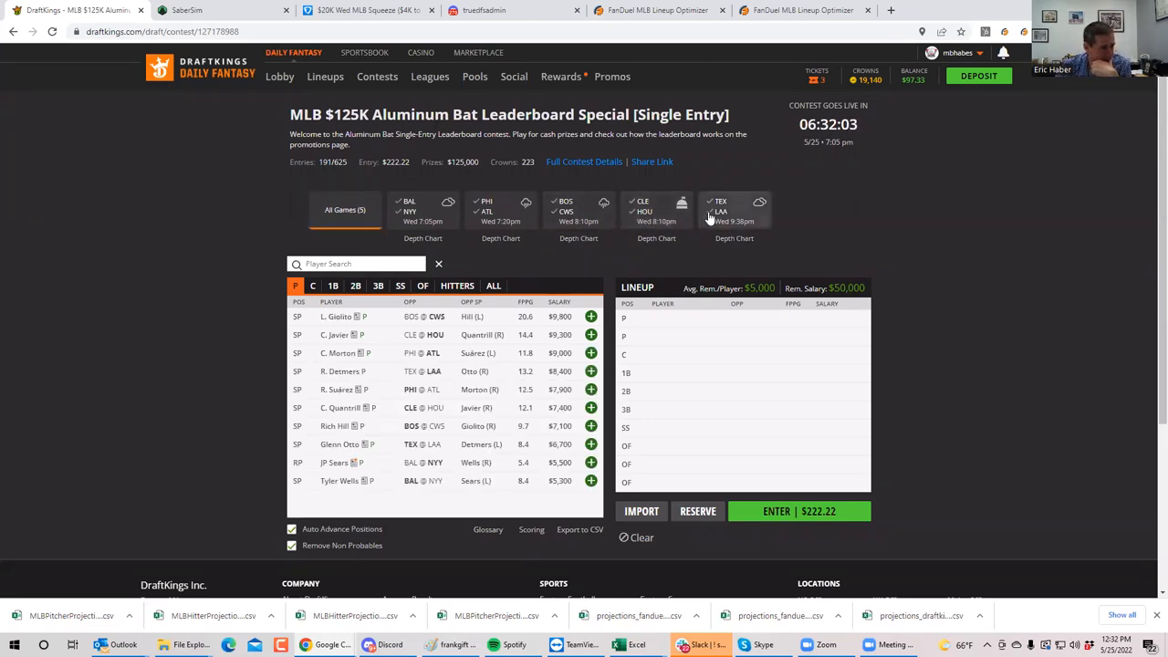
# Step: Filter pitchers to TEX @ LAA, review Reid Detmers' card and close it
pyautogui.click(734, 212)
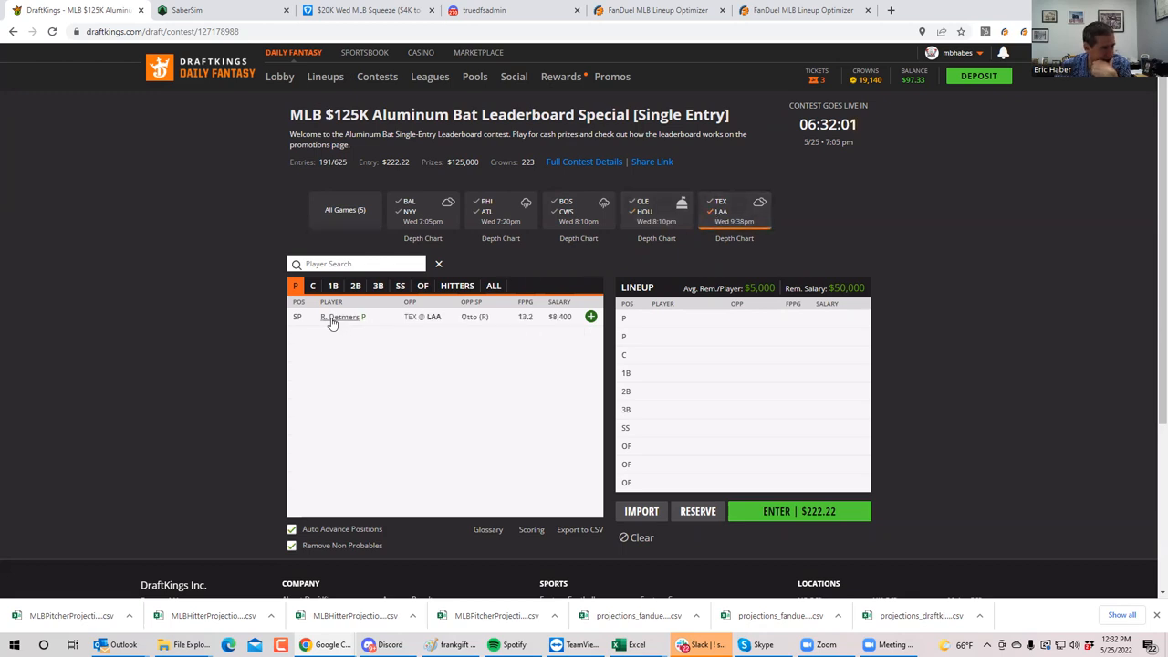
pyautogui.click(343, 318)
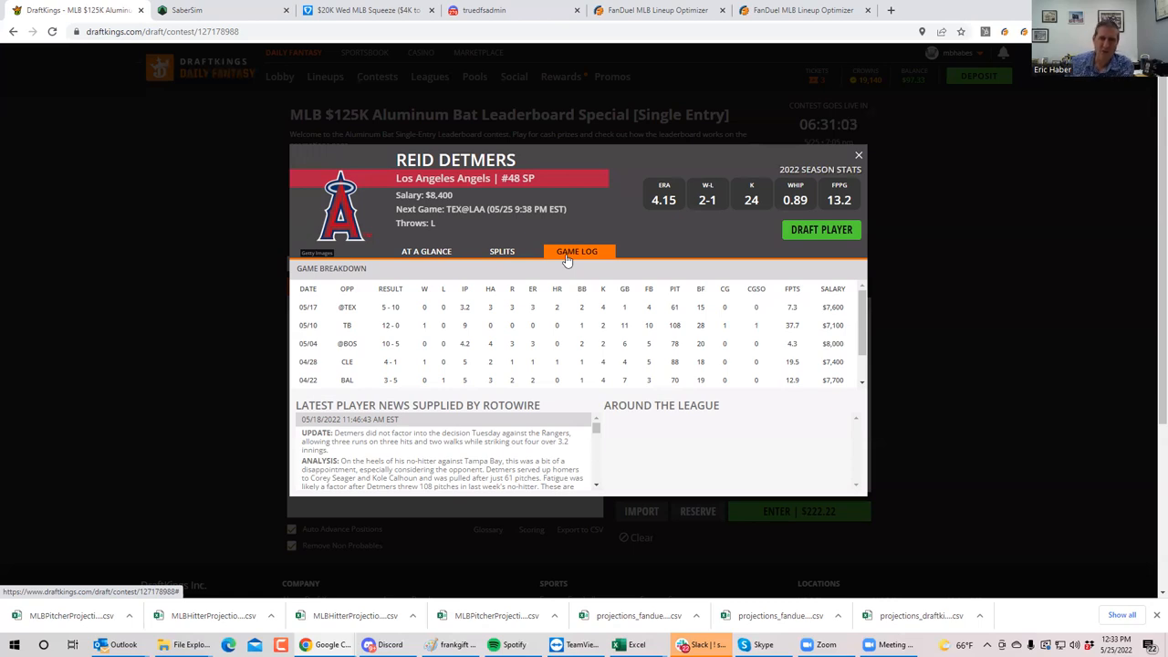
pyautogui.moveTo(465, 398)
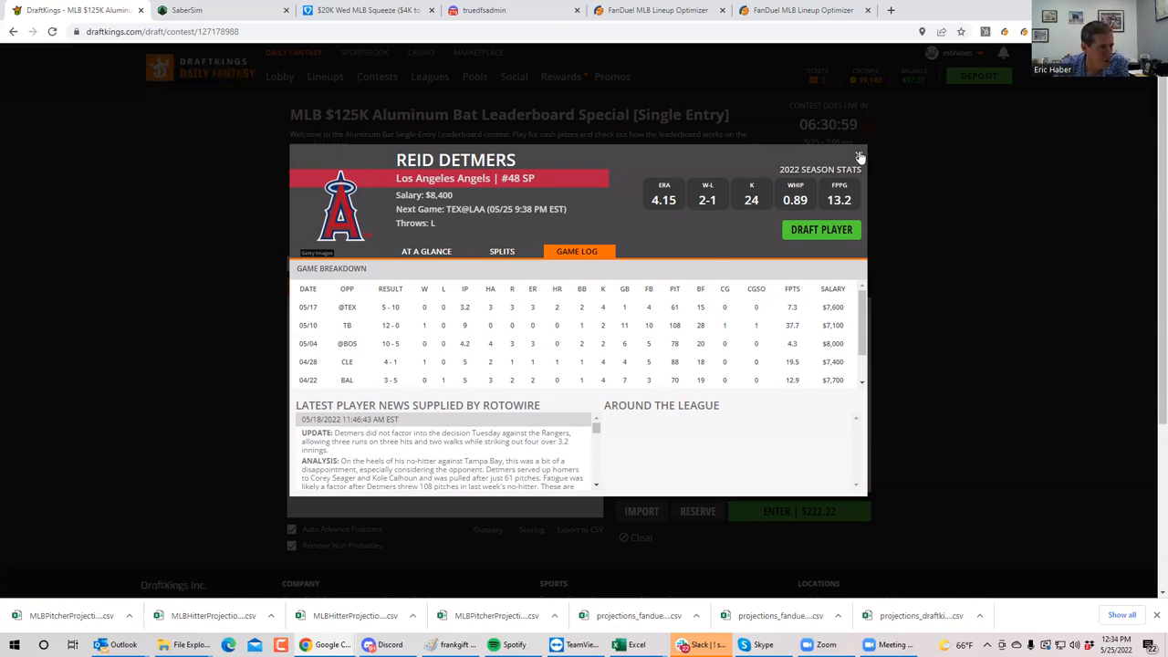
pyautogui.click(858, 153)
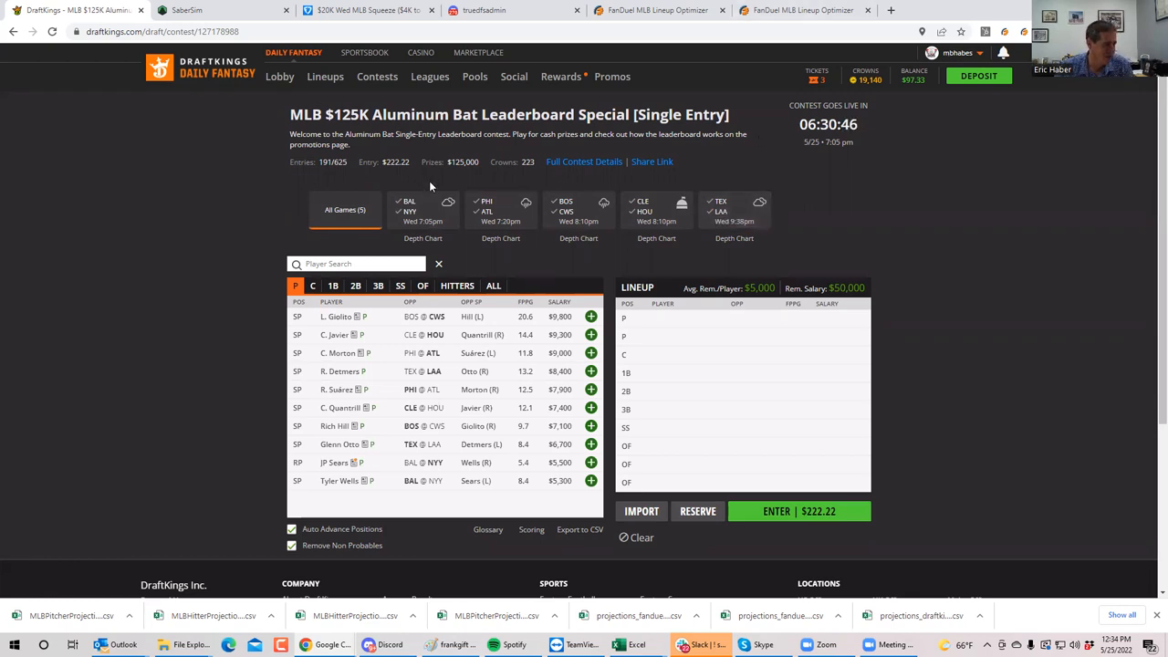
# Step: Check the BAL @ NYY pitchers, then narrow the pitcher list to the PHI @ ATL game
pyautogui.click(423, 210)
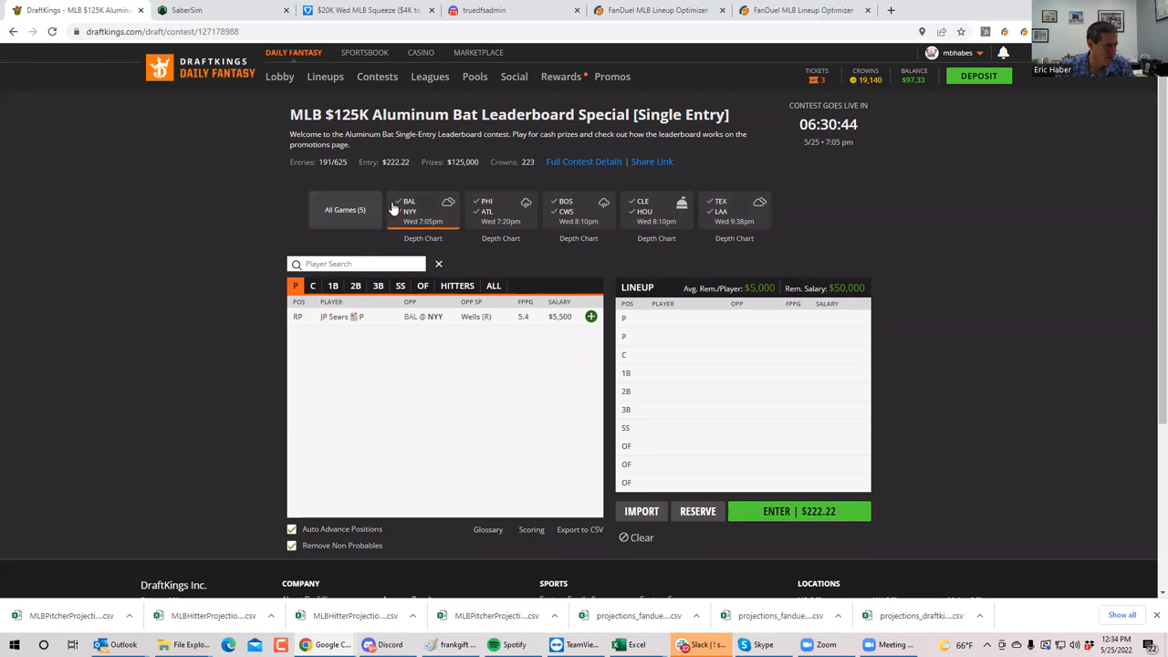
pyautogui.click(424, 210)
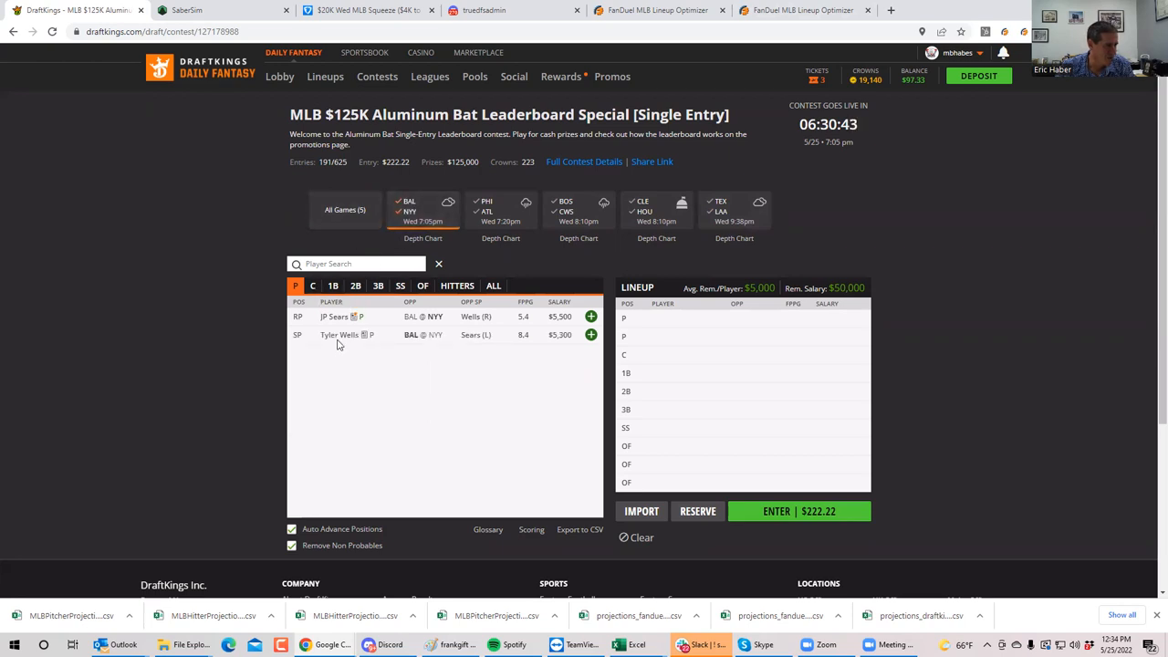
pyautogui.click(339, 334)
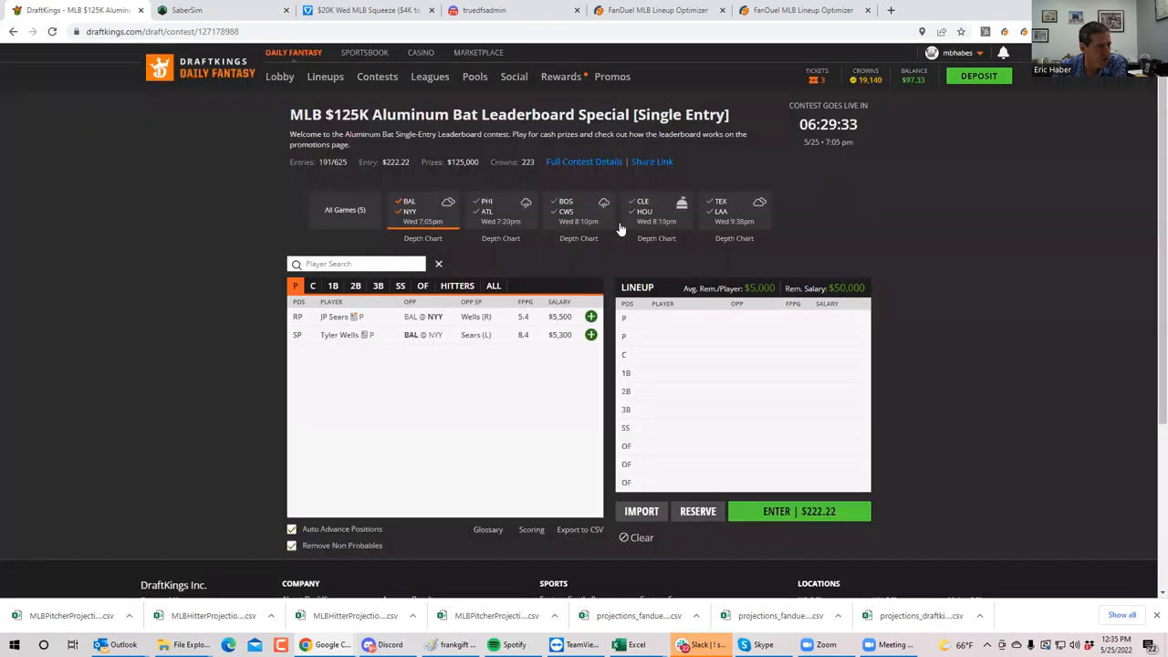
pyautogui.click(409, 210)
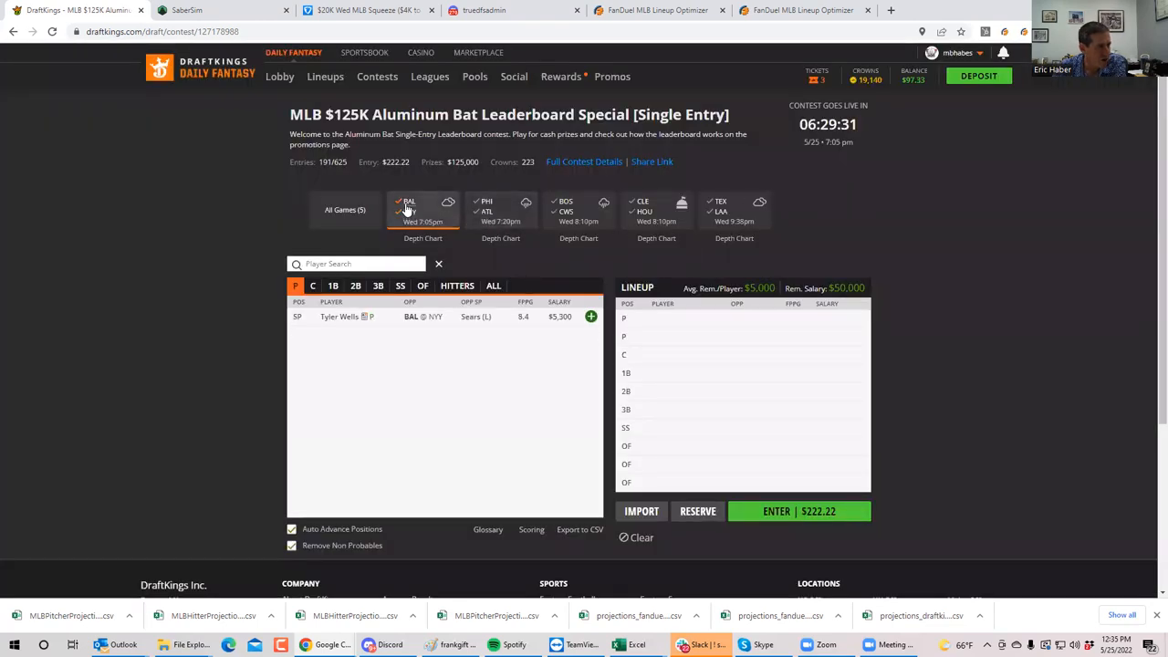
pyautogui.click(500, 210)
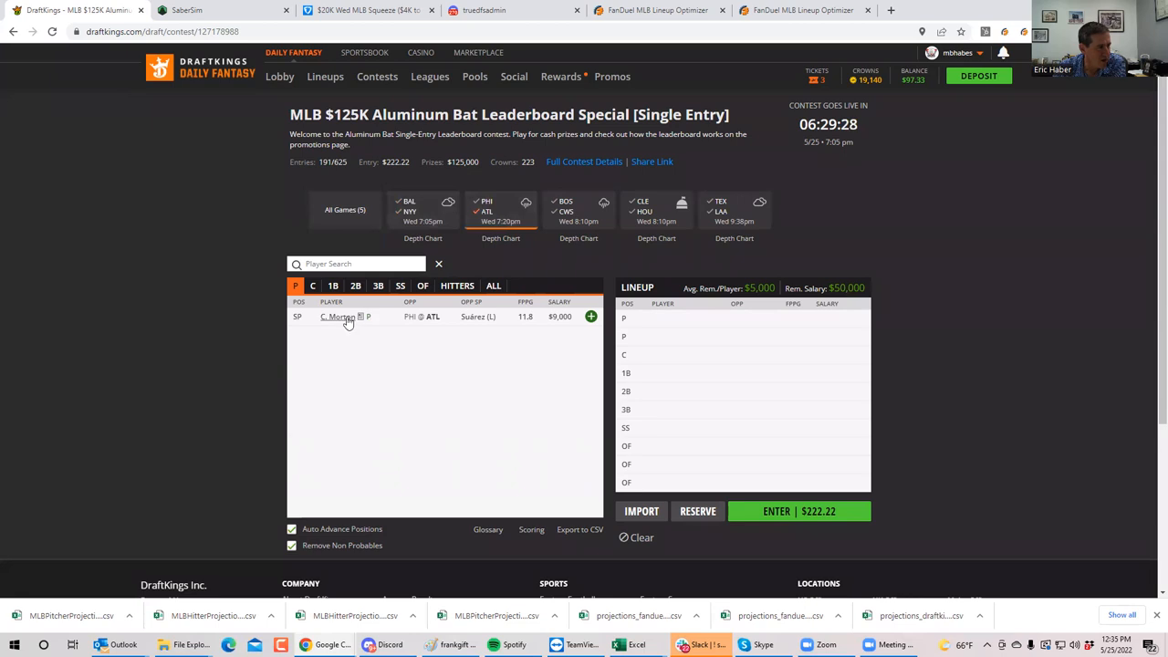
pyautogui.moveTo(339, 318)
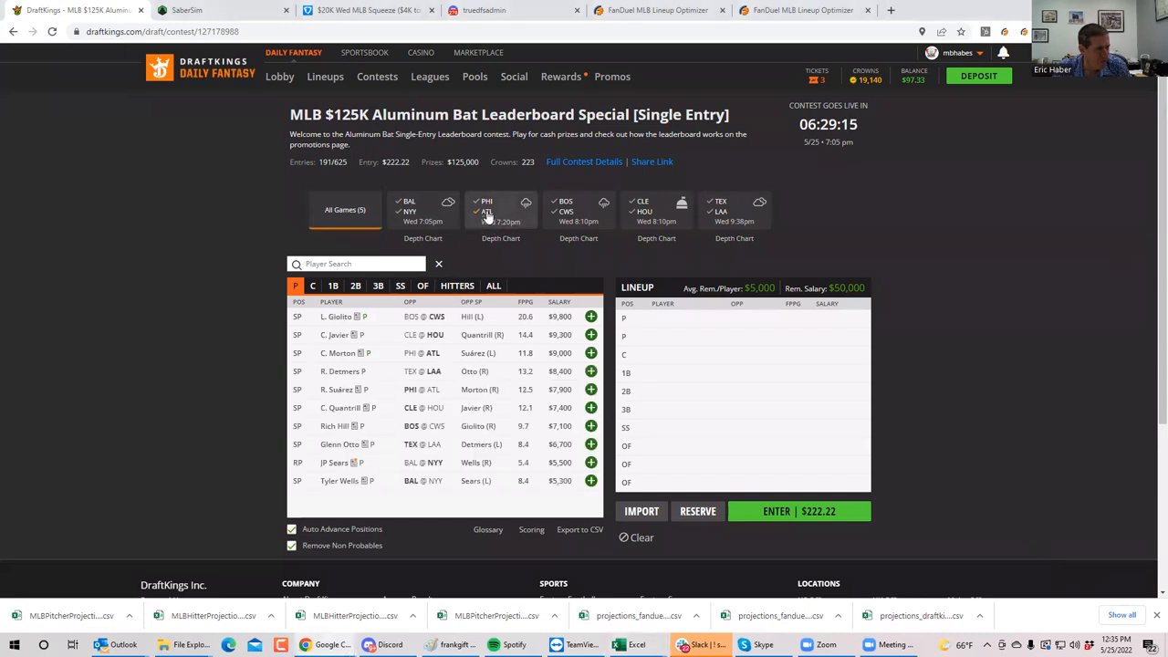
pyautogui.click(501, 210)
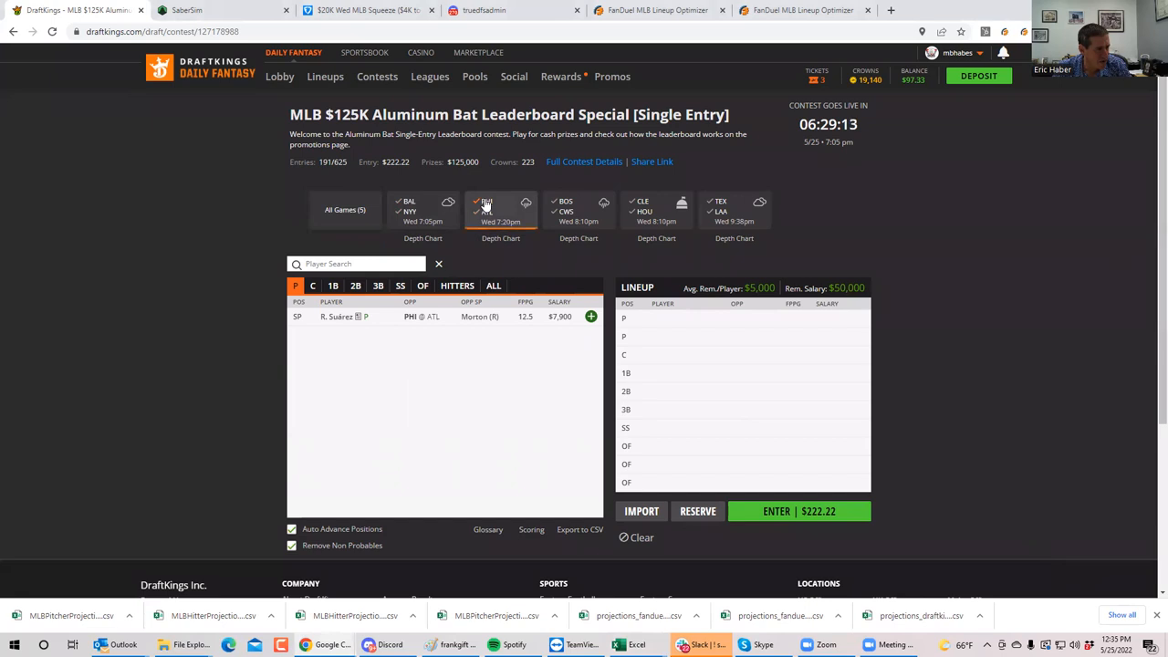
pyautogui.moveTo(485, 204)
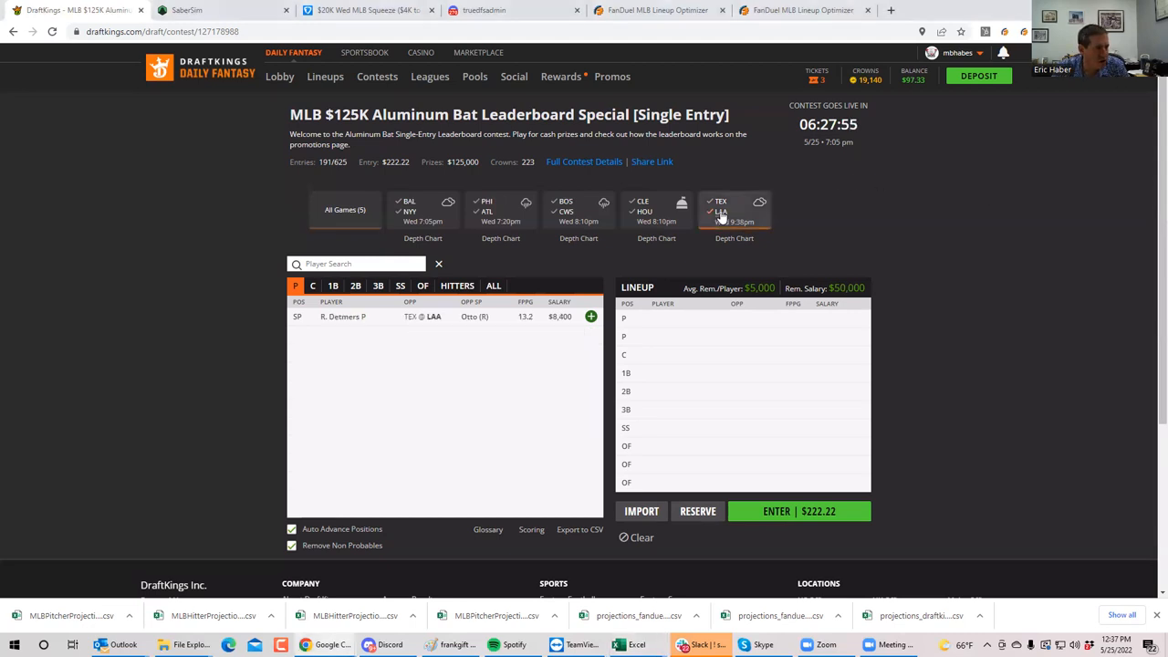
# Step: Filter to the TEX @ LAA pitcher, then restore the All Games pitcher list
pyautogui.click(345, 208)
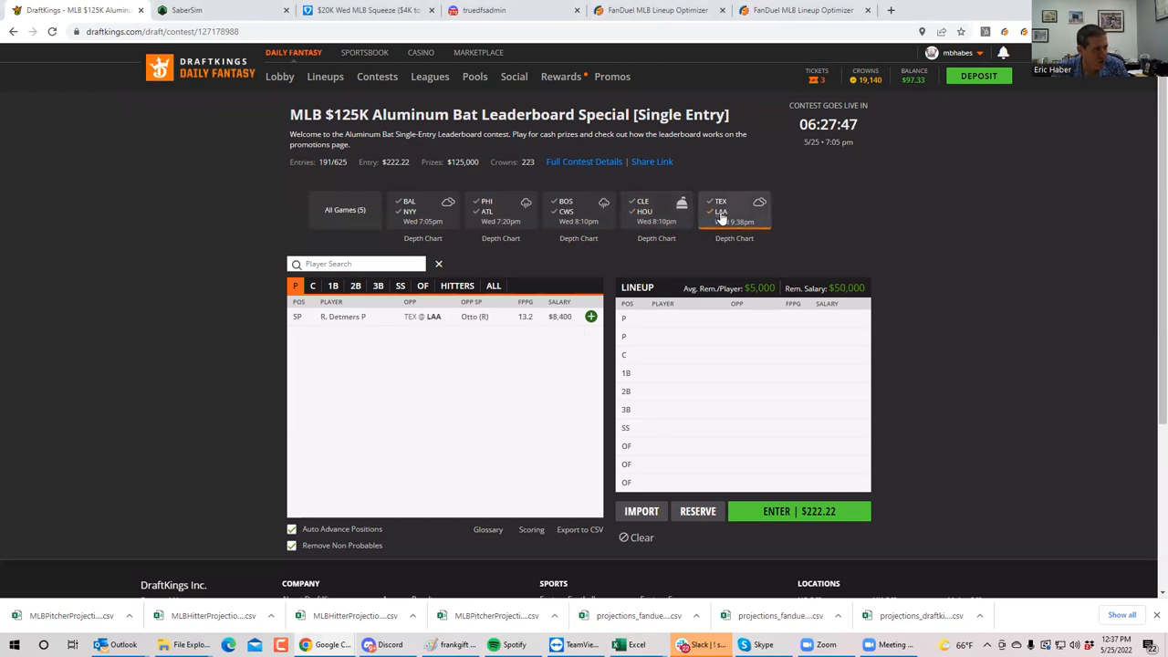
pyautogui.click(657, 216)
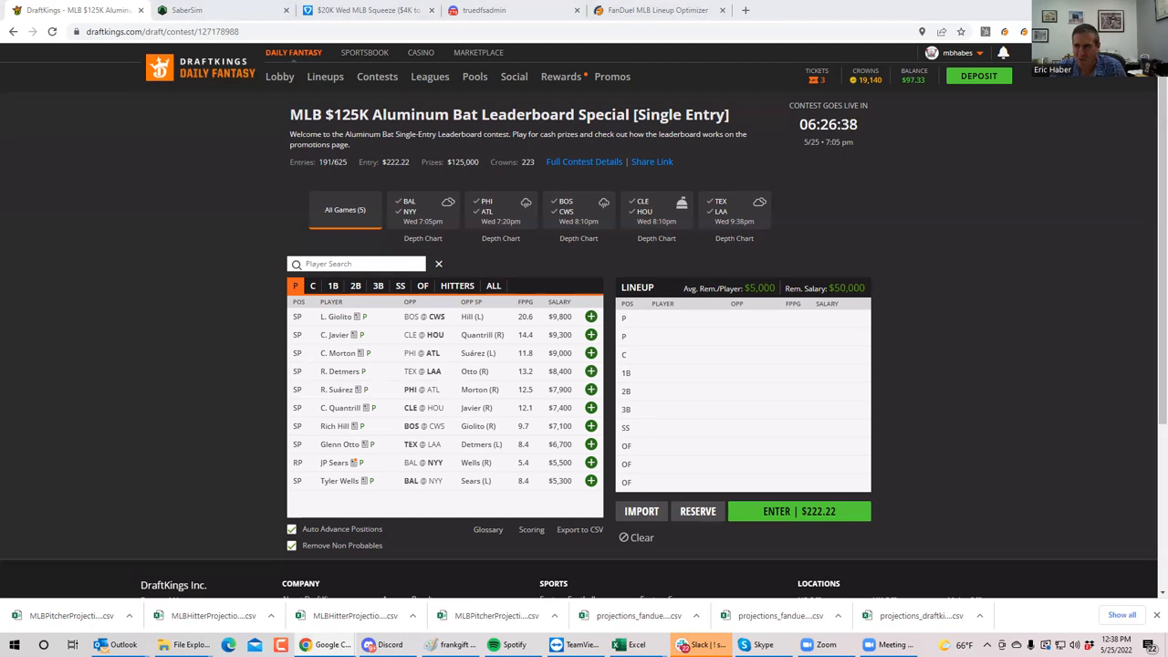
pyautogui.moveTo(787, 255)
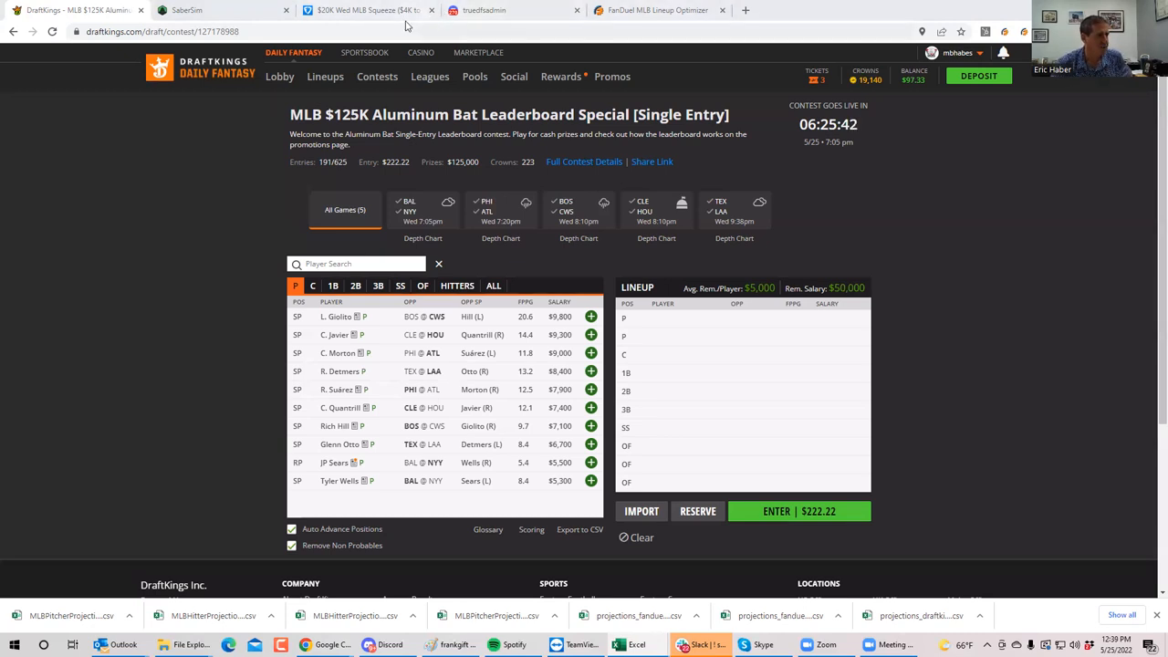
# Step: In FanDuel's MLB lobby, start a new lineup for the $100K Wed MLB Squeeze ($20K to 1st)
pyautogui.click(365, 11)
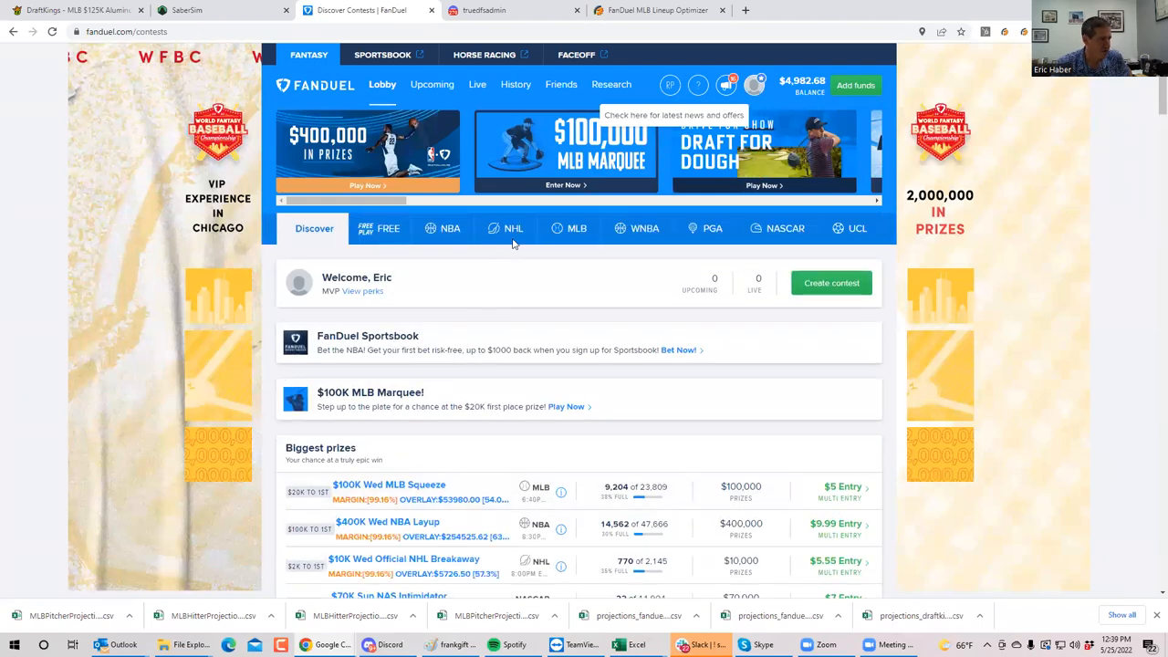
pyautogui.click(575, 228)
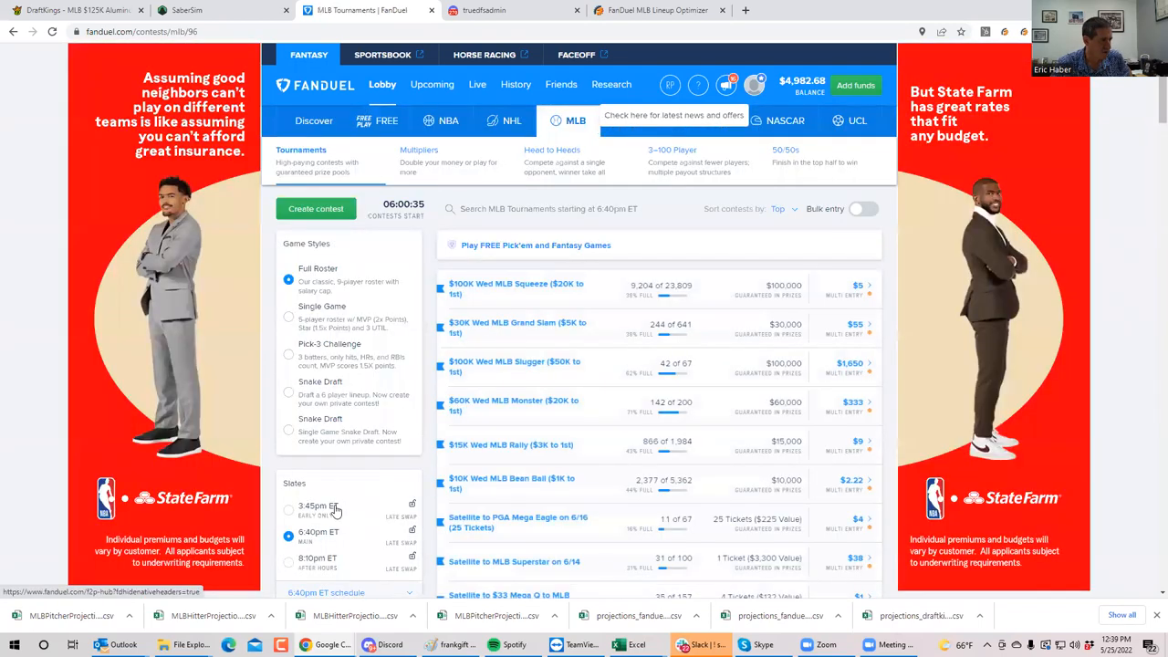
pyautogui.click(514, 288)
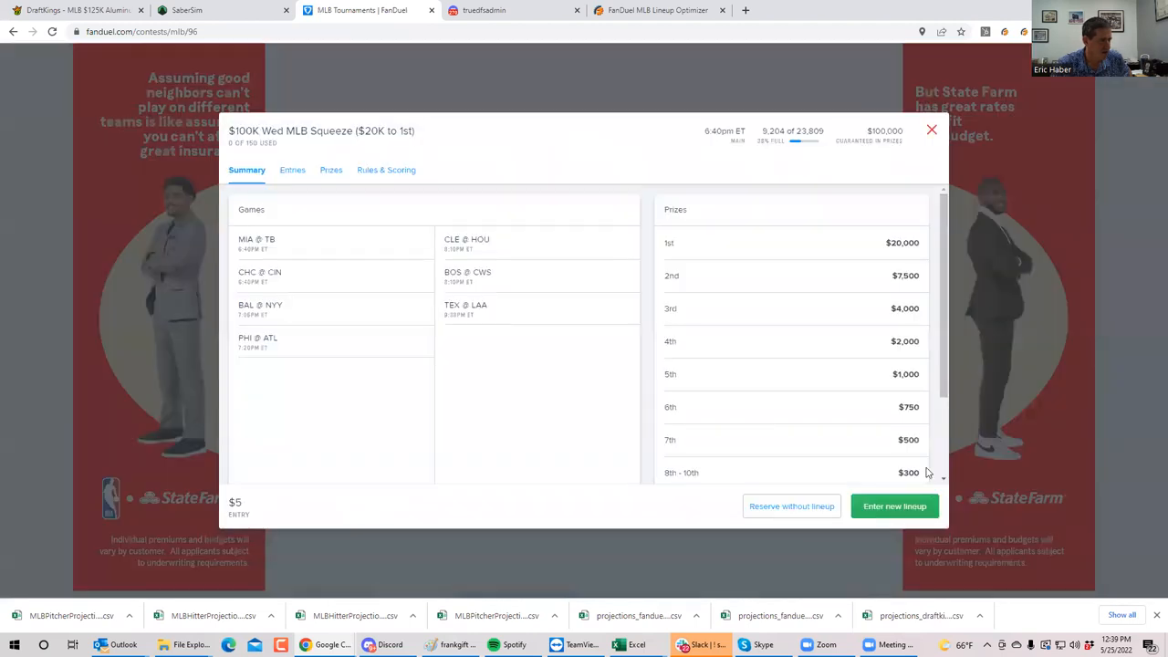
pyautogui.click(894, 508)
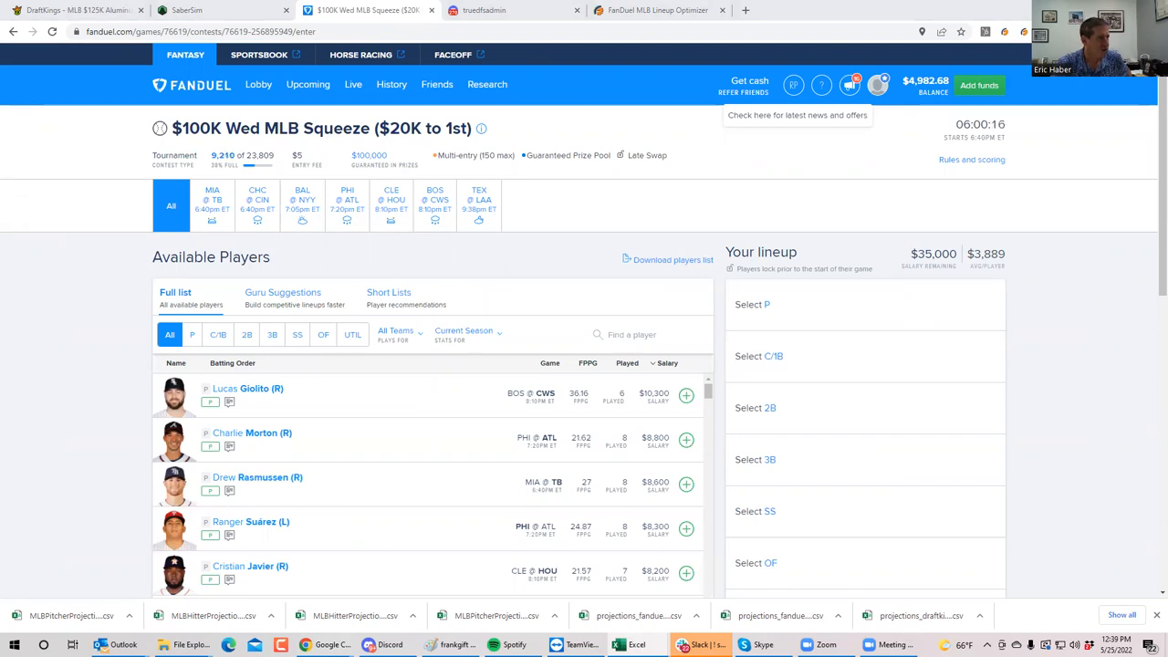
pyautogui.click(73, 11)
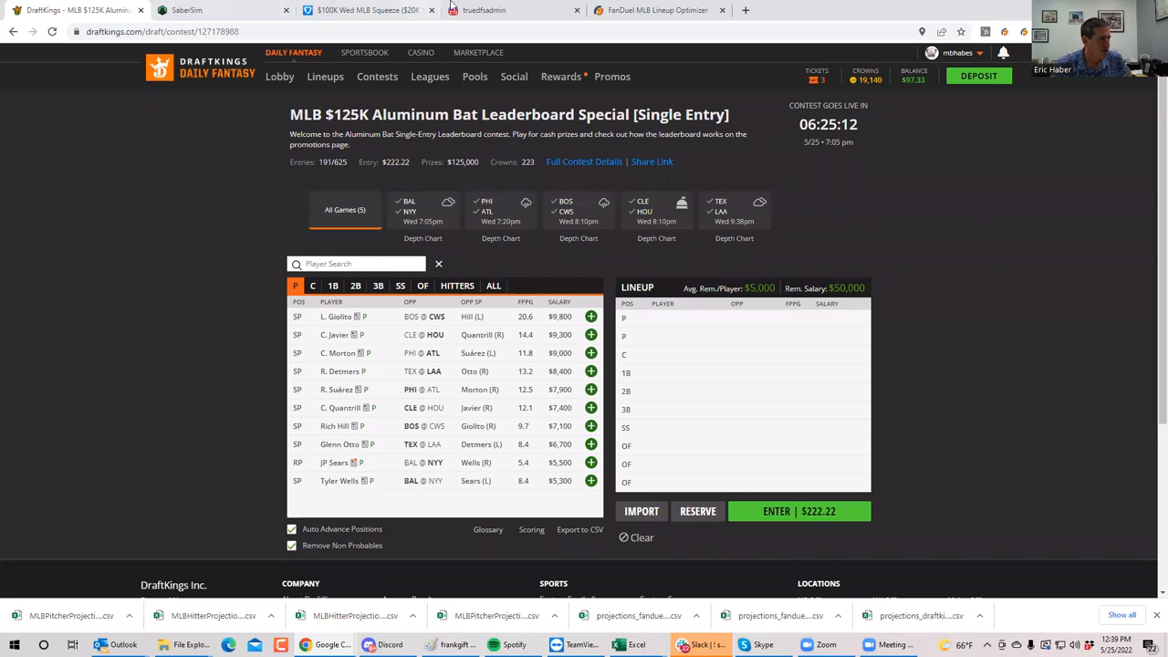
pyautogui.click(365, 11)
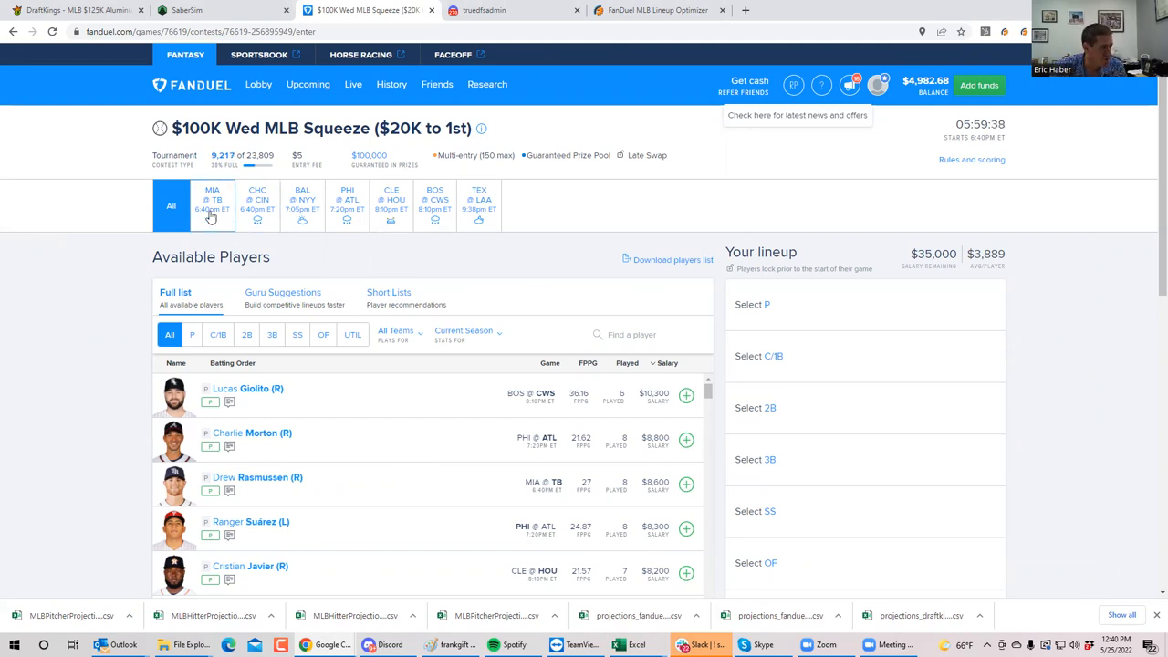
pyautogui.moveTo(502, 234)
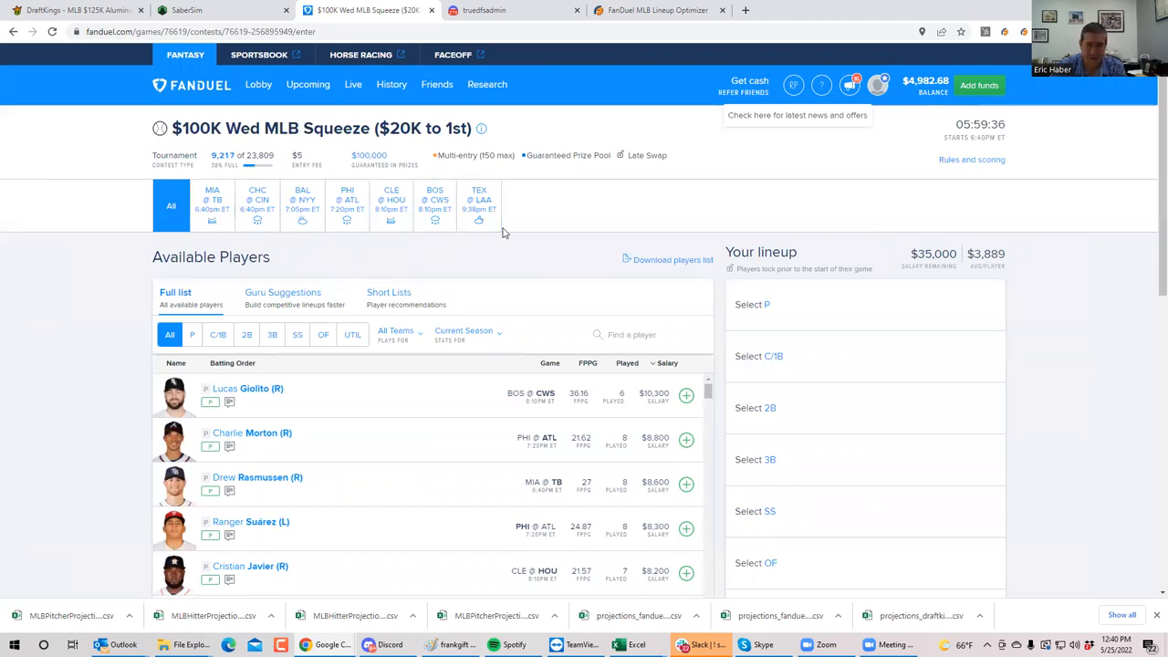